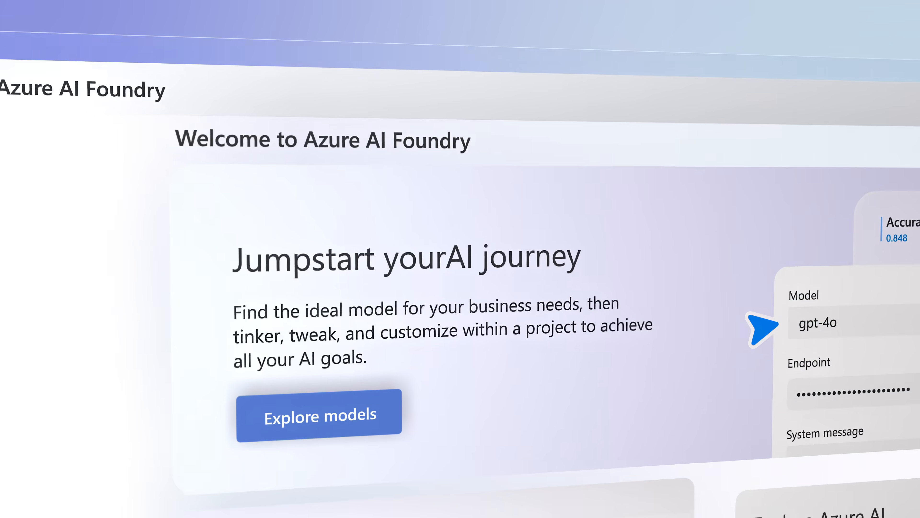
Scroll through the Azure AI Foundry landing page to review its overview sections.
scroll(down, 3)
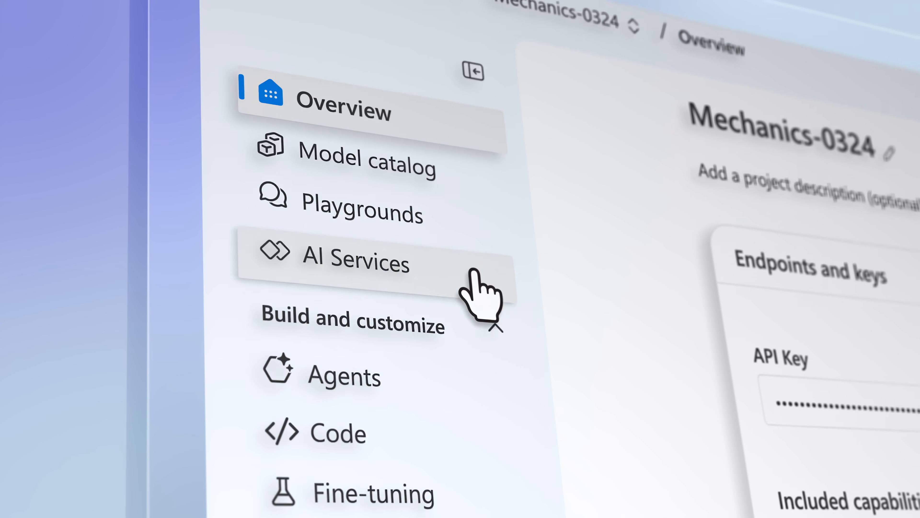
scroll(down, 3)
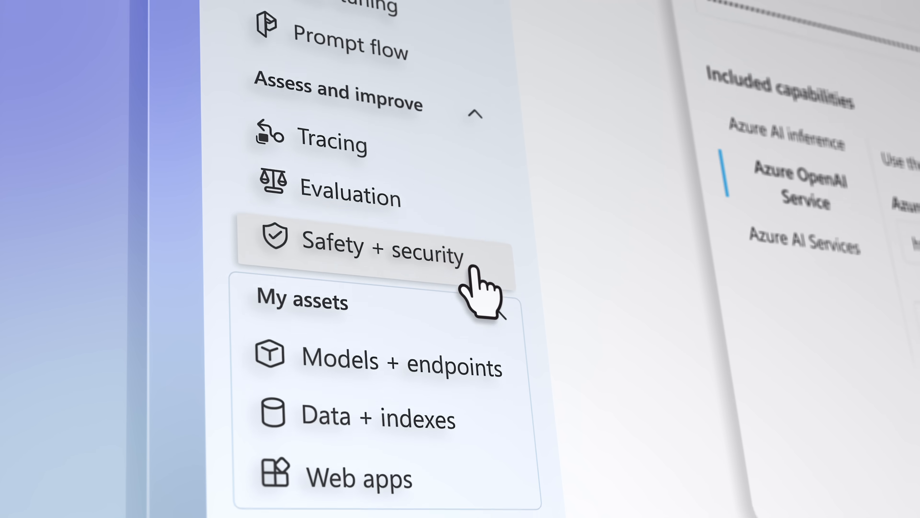
scroll(up, 3)
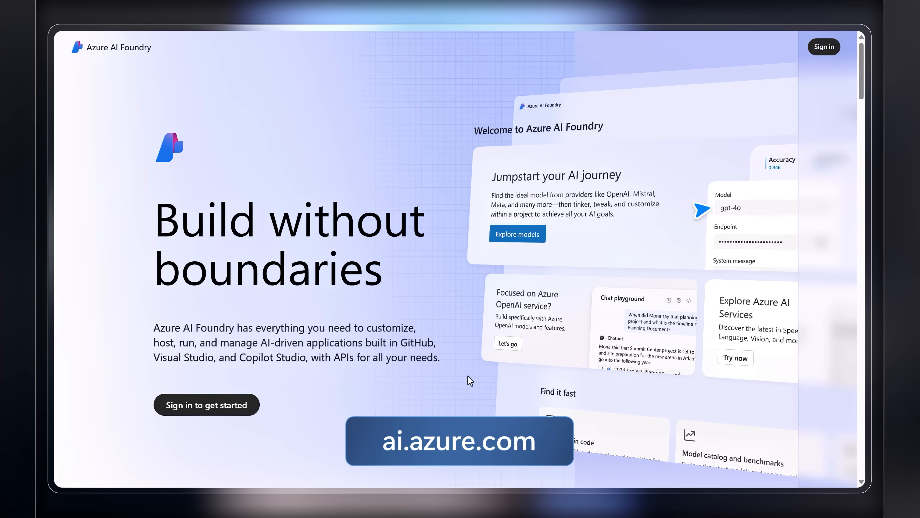
Sign in and open the Mechanics-0324 project overview with its endpoints and keys.
click(824, 47)
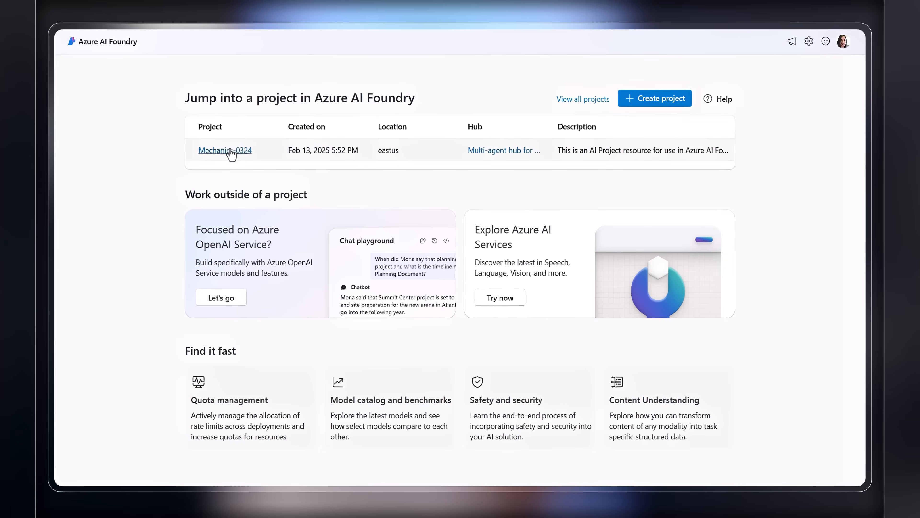
click(225, 150)
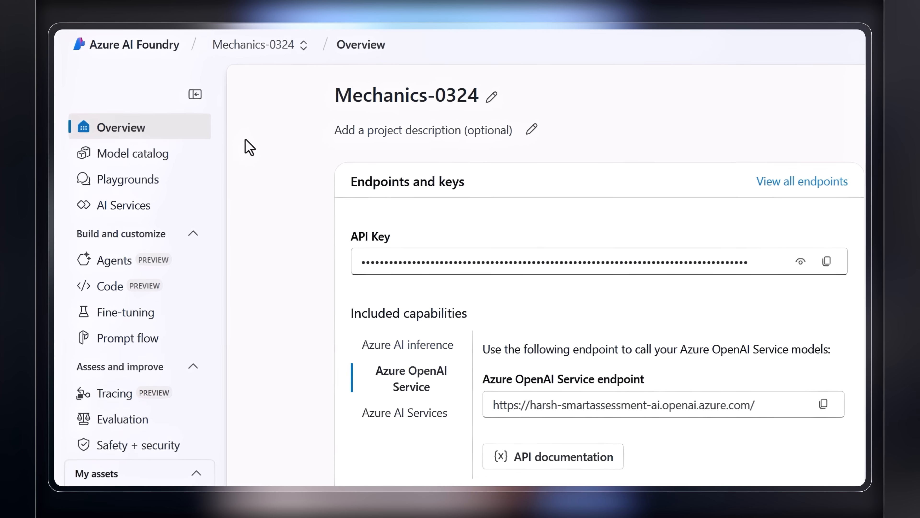
scroll(down, 3)
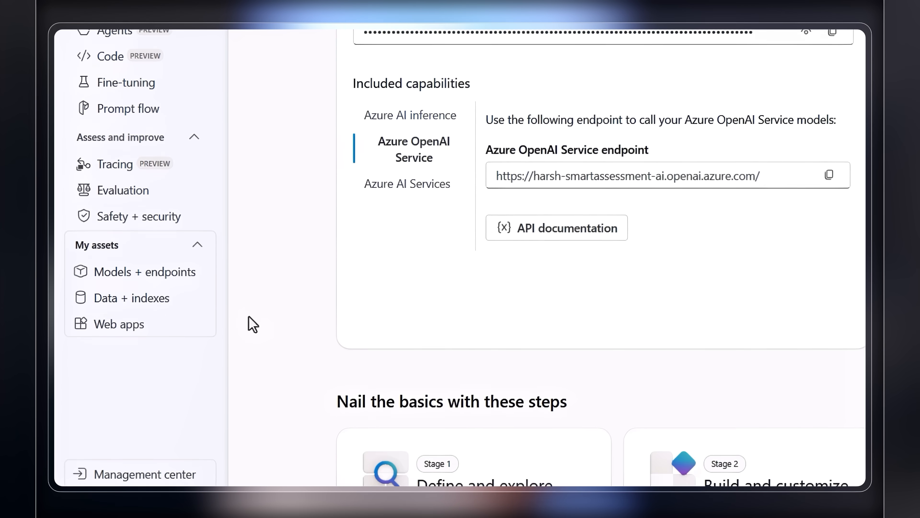
scroll(up, 3)
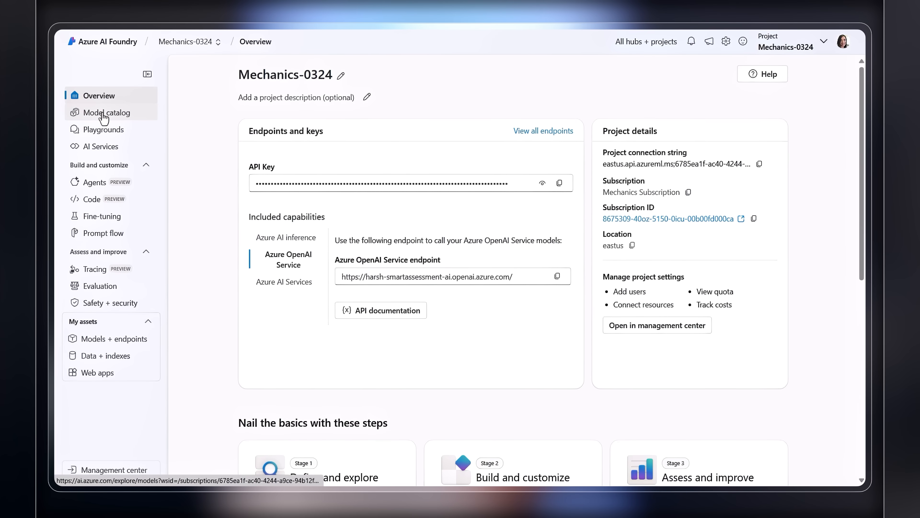
Browse the model catalog and reach its collection filter.
click(107, 112)
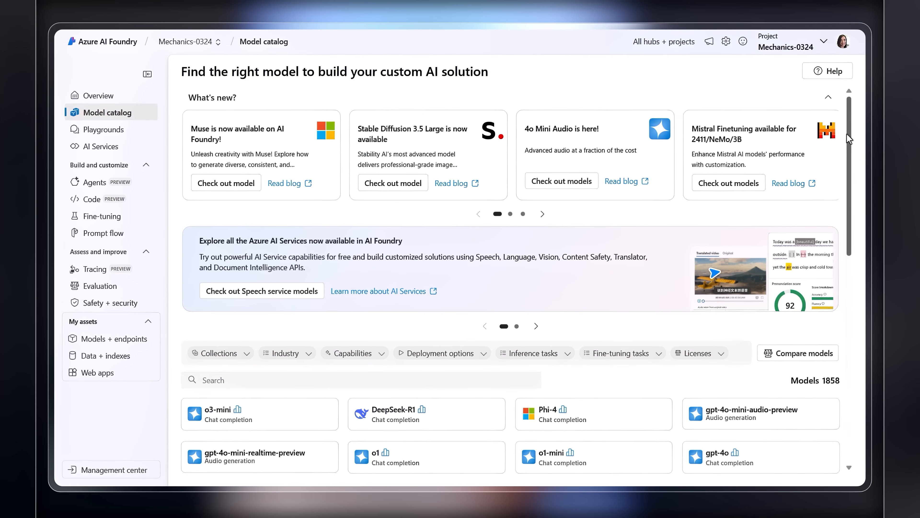
scroll(down, 3)
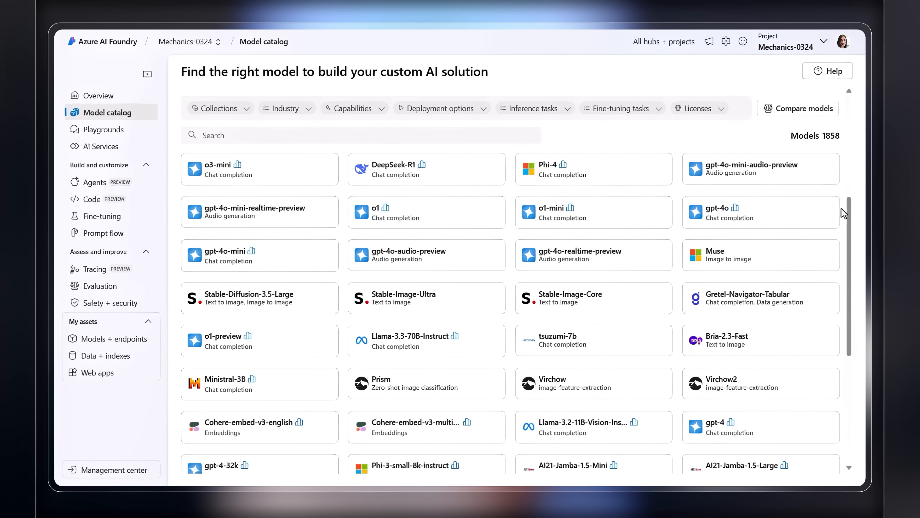
mouse_move(249, 116)
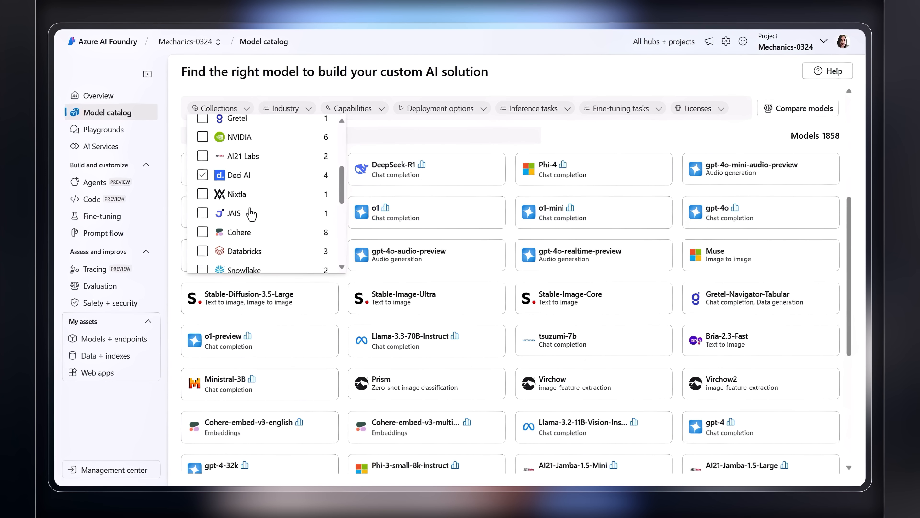
click(202, 188)
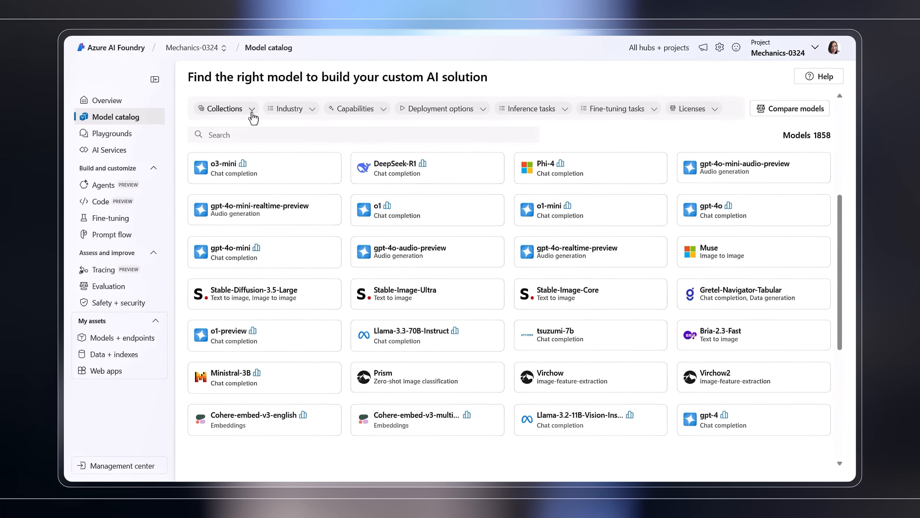
mouse_move(252, 113)
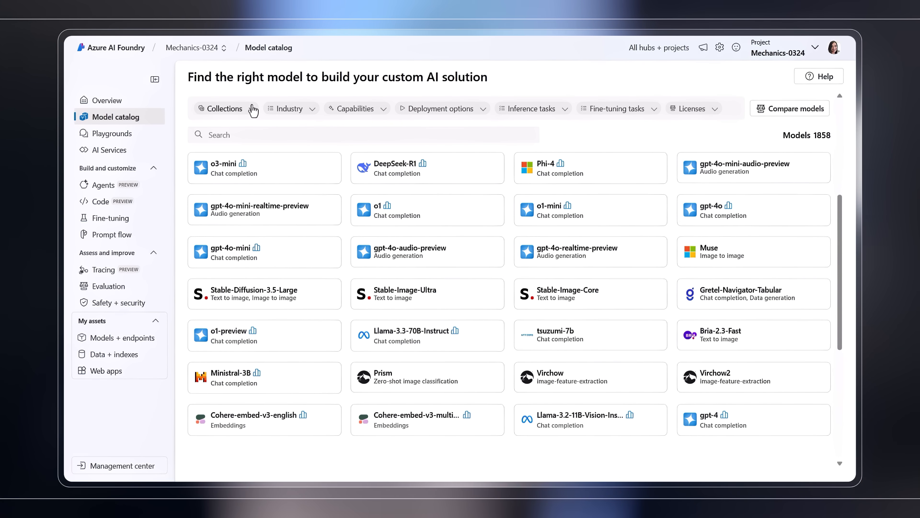
Limit the catalog to the JAIS collection and open the jais-30b-chat model card.
click(224, 108)
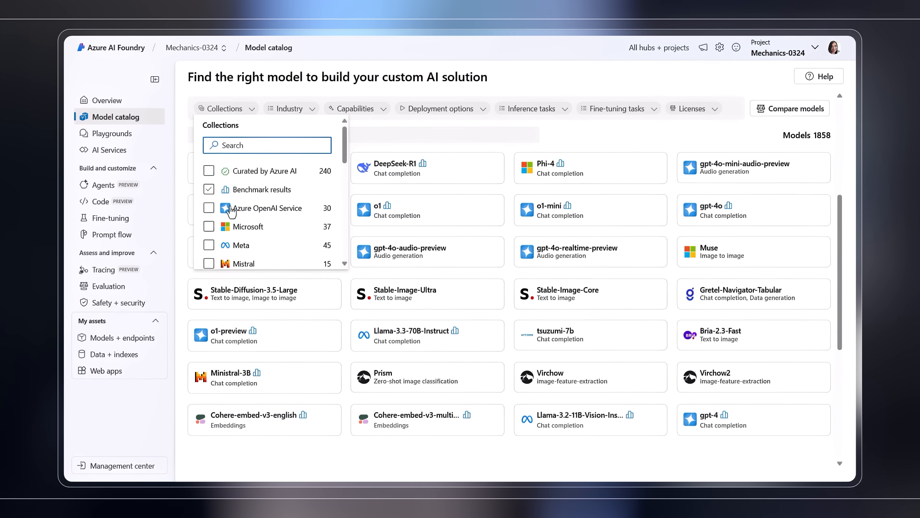
click(208, 264)
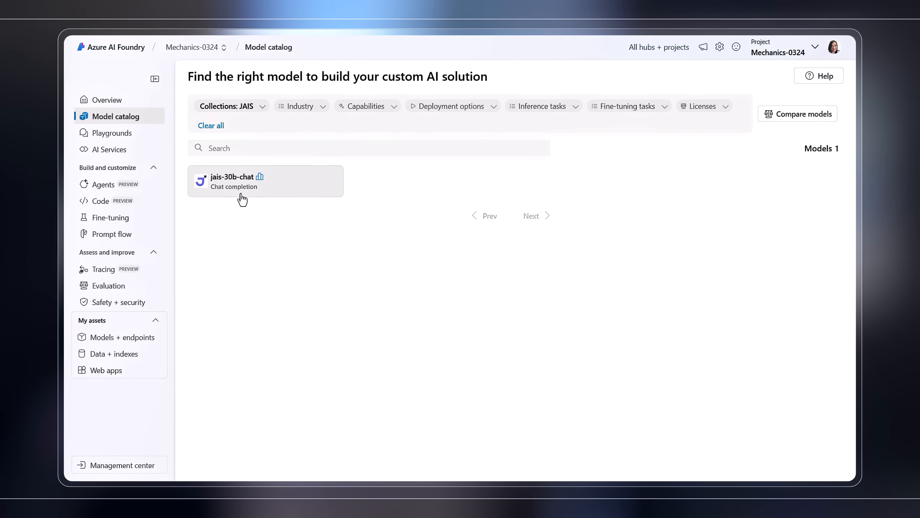
click(298, 106)
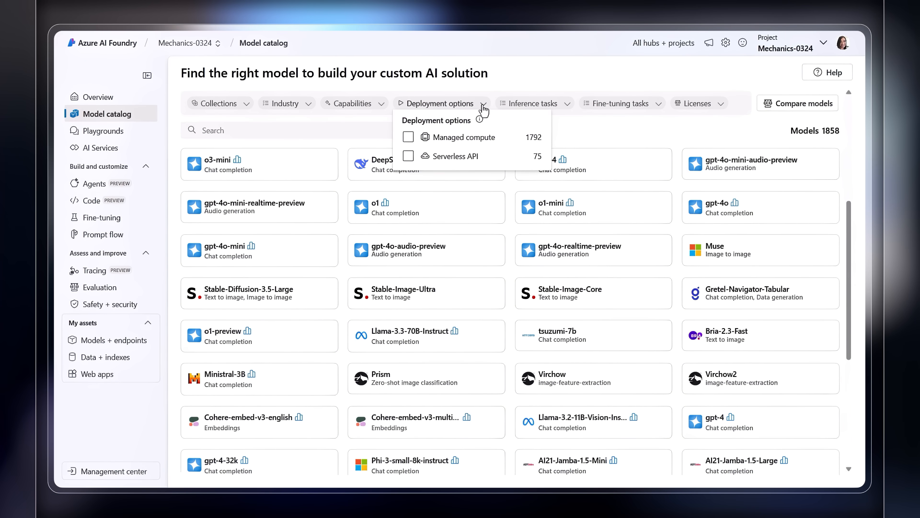
Filter deployment options to Serverless API only, leaving 75 models listed.
click(408, 137)
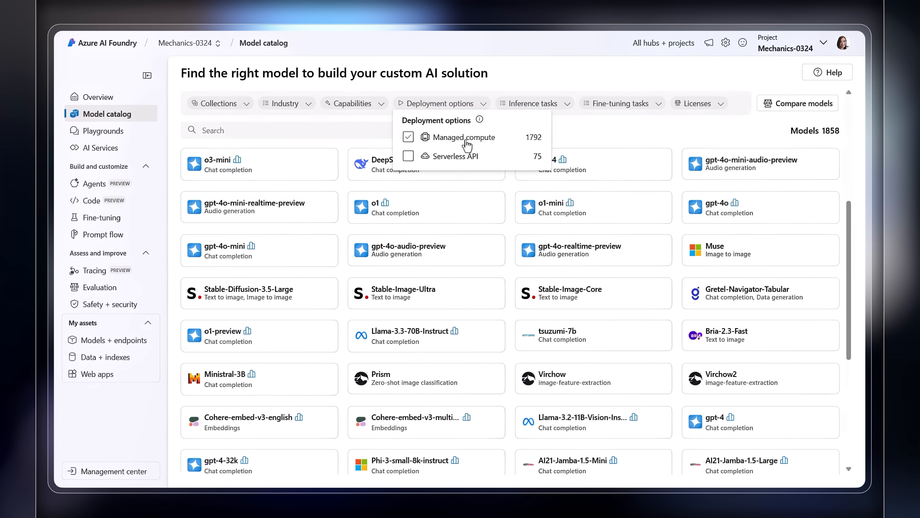
click(408, 136)
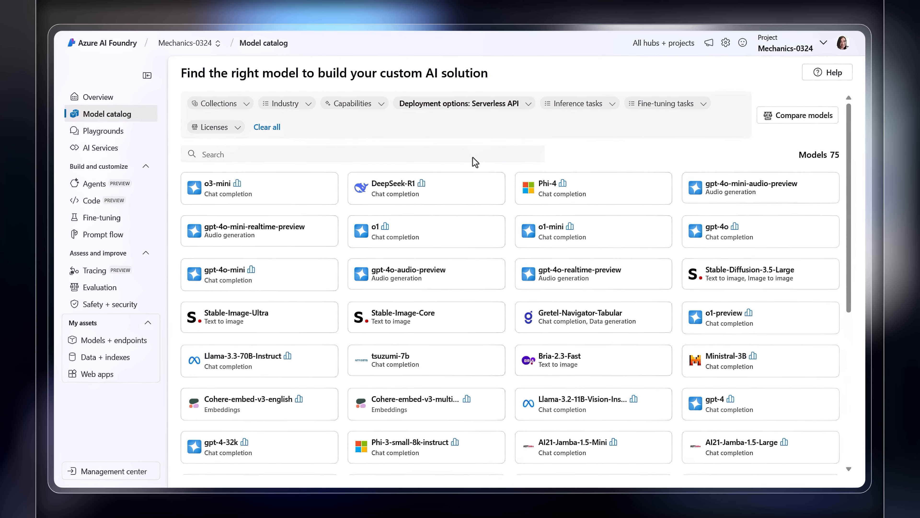
click(104, 130)
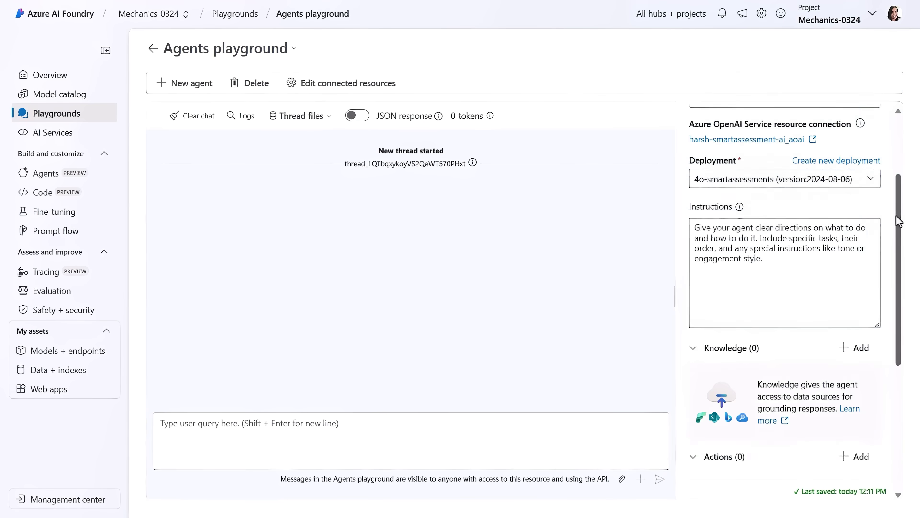
scroll(down, 3)
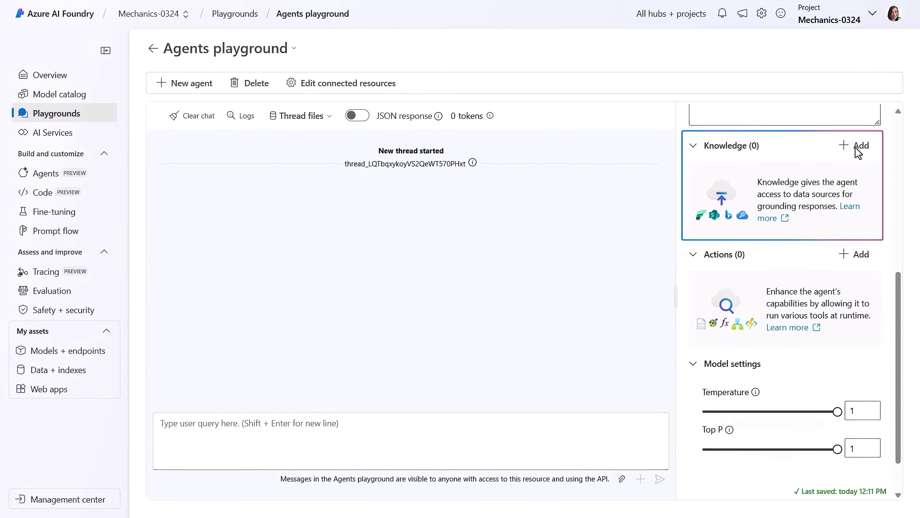
click(860, 144)
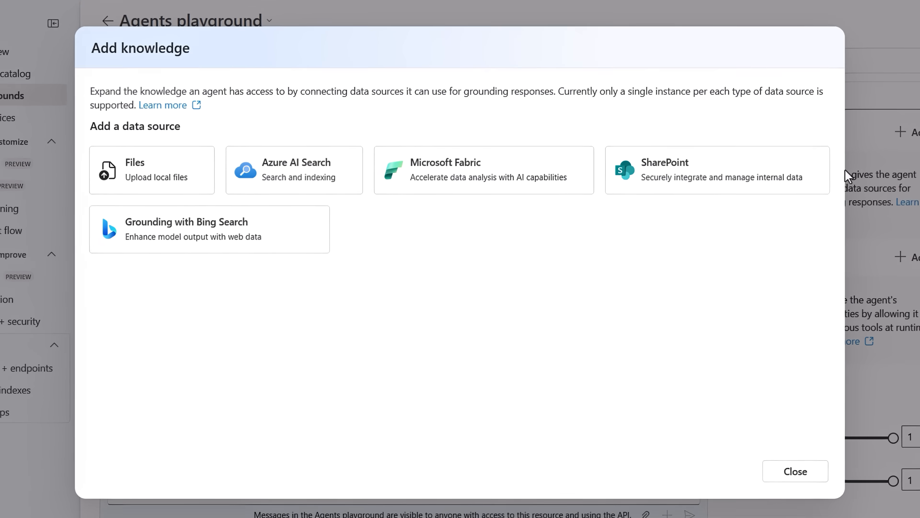
click(288, 170)
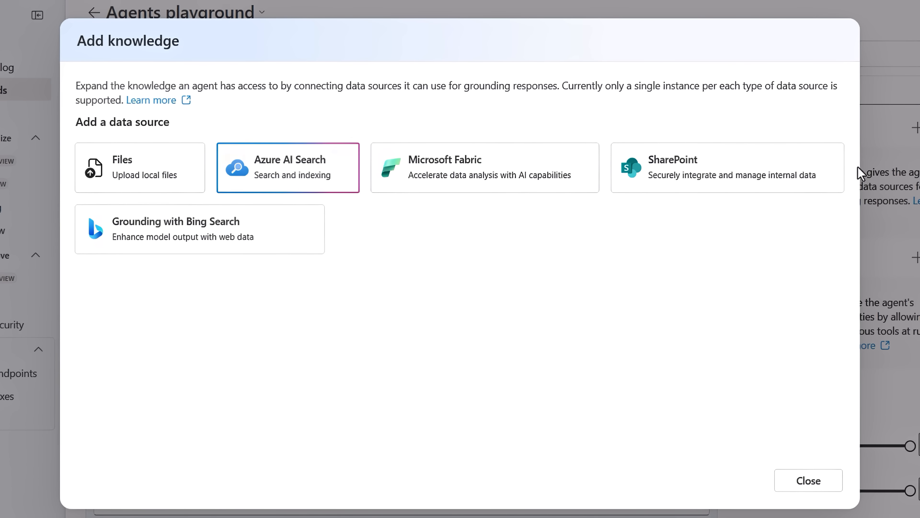
click(199, 229)
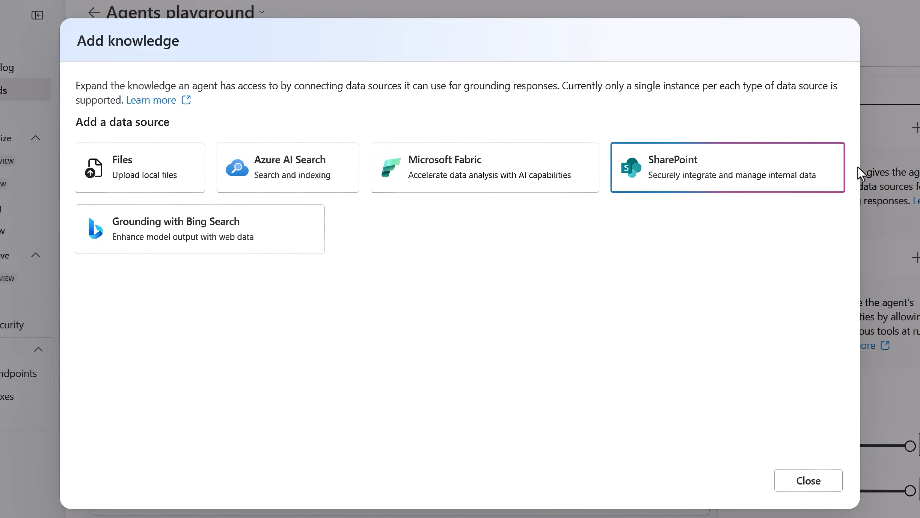
click(808, 480)
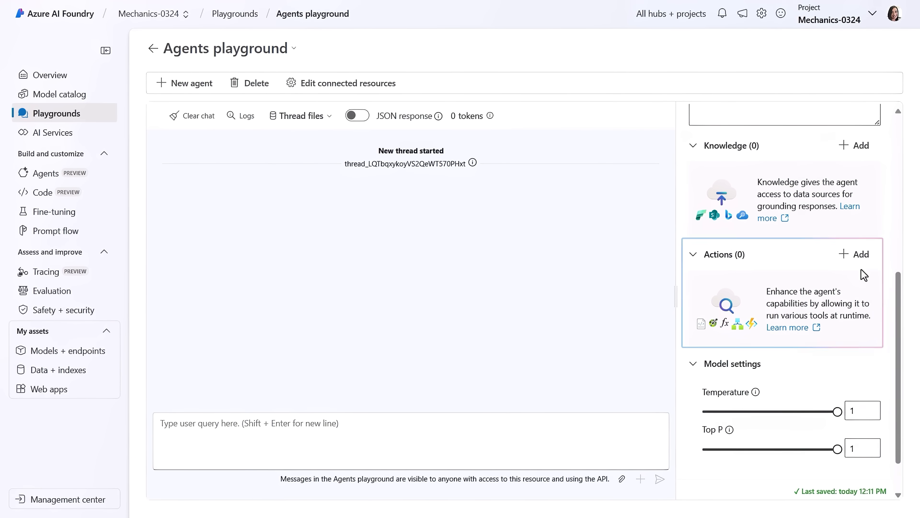
Review the agent's available actions, cancel without adding one, and go to Azure AI Services.
click(855, 253)
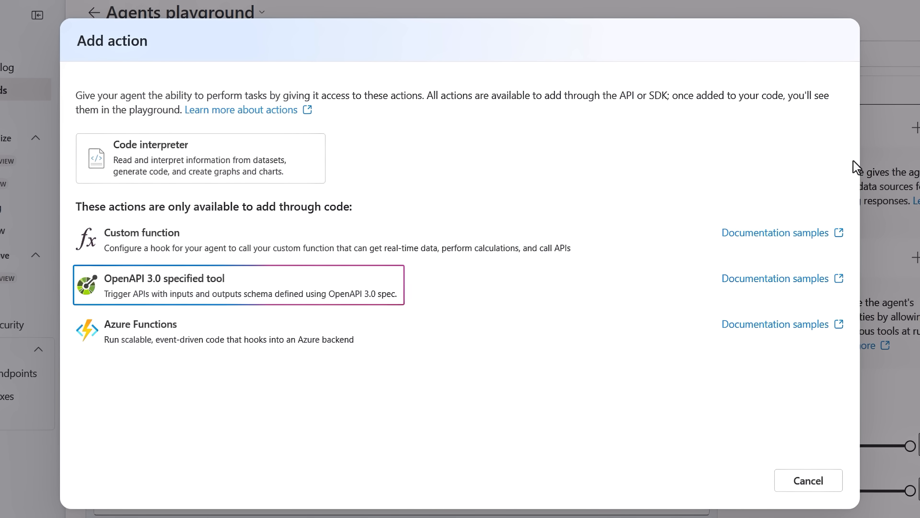
click(199, 158)
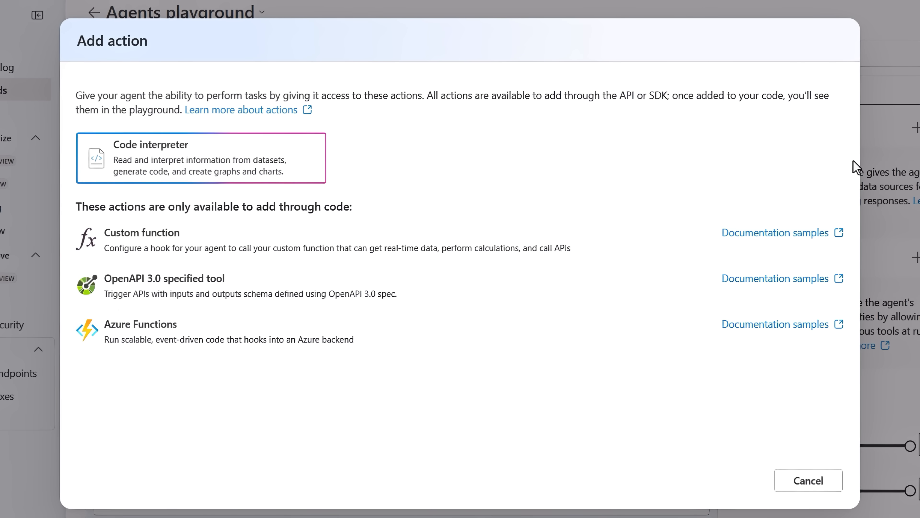
mouse_move(842, 501)
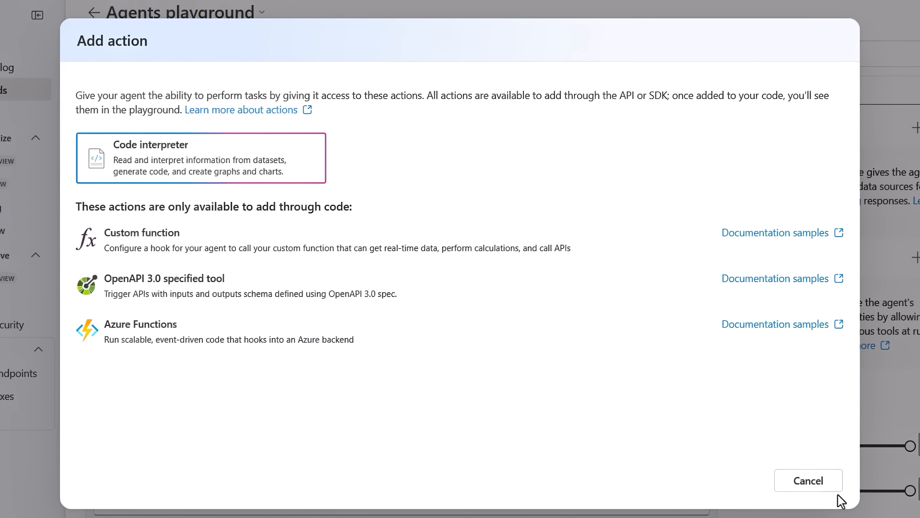
click(808, 481)
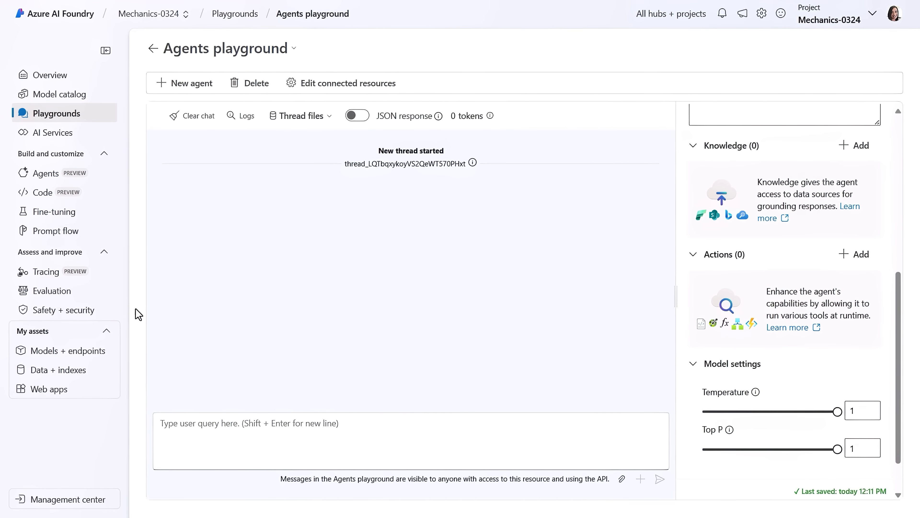
click(53, 132)
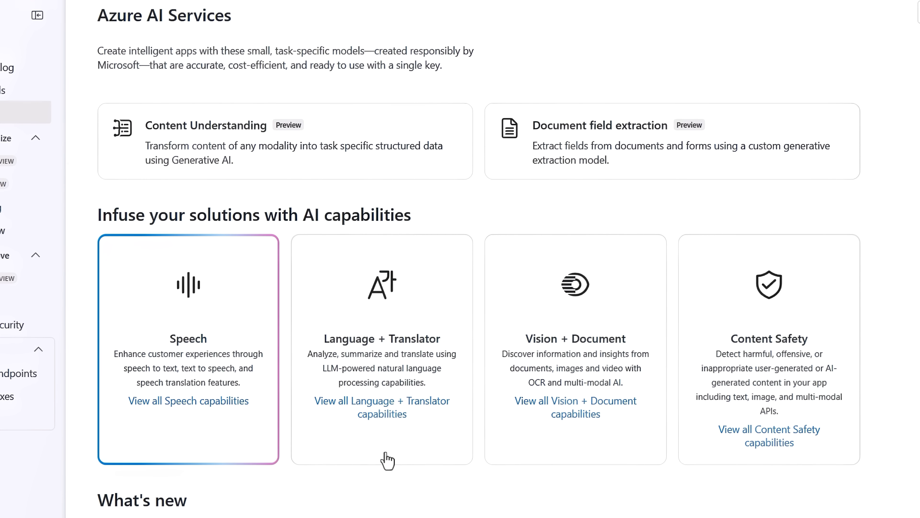
mouse_move(722, 466)
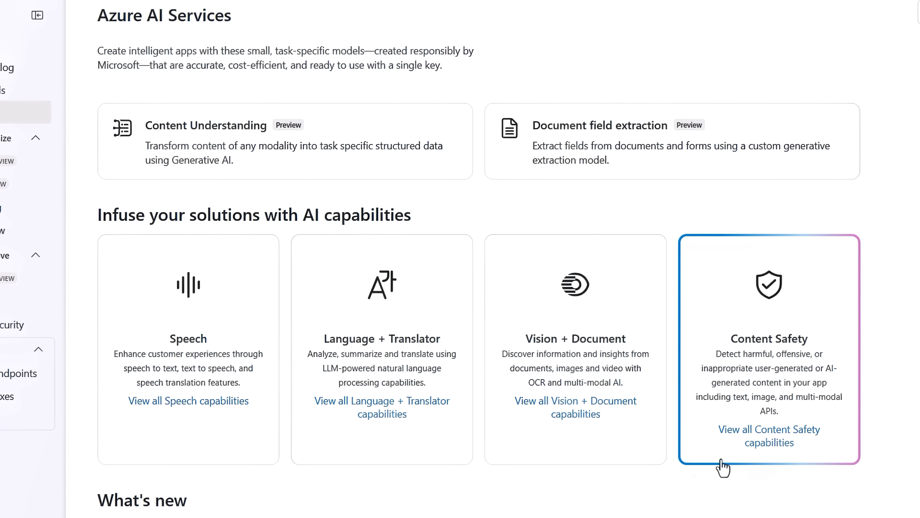
click(94, 184)
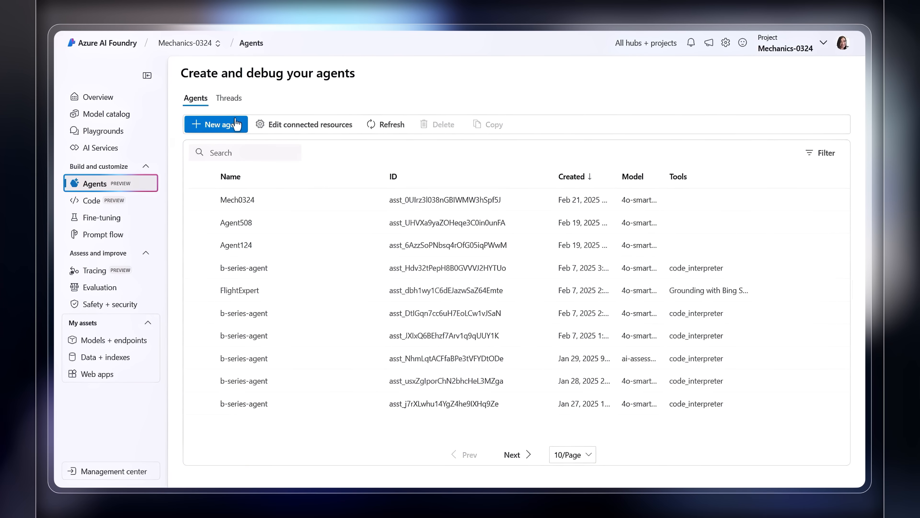
Create new agent Agent812 on the 4o-smartassessments deployment, then view agent threads.
click(216, 124)
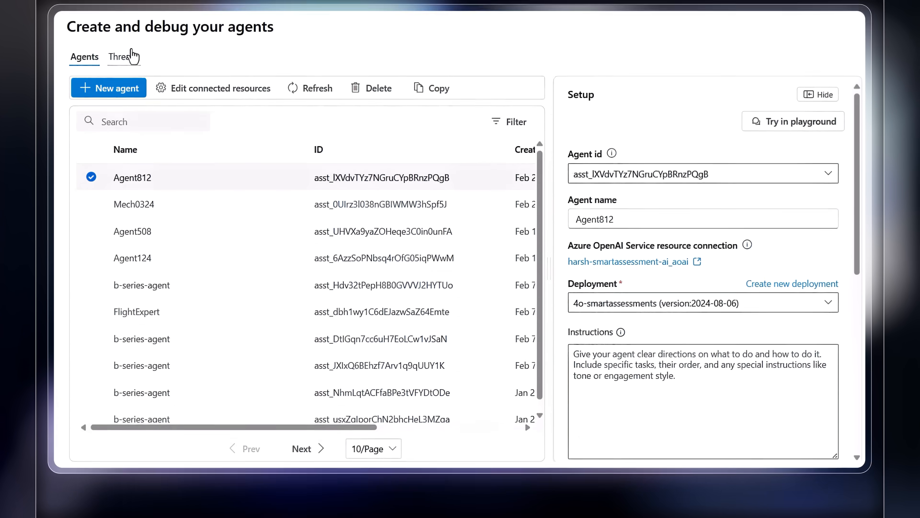
click(117, 201)
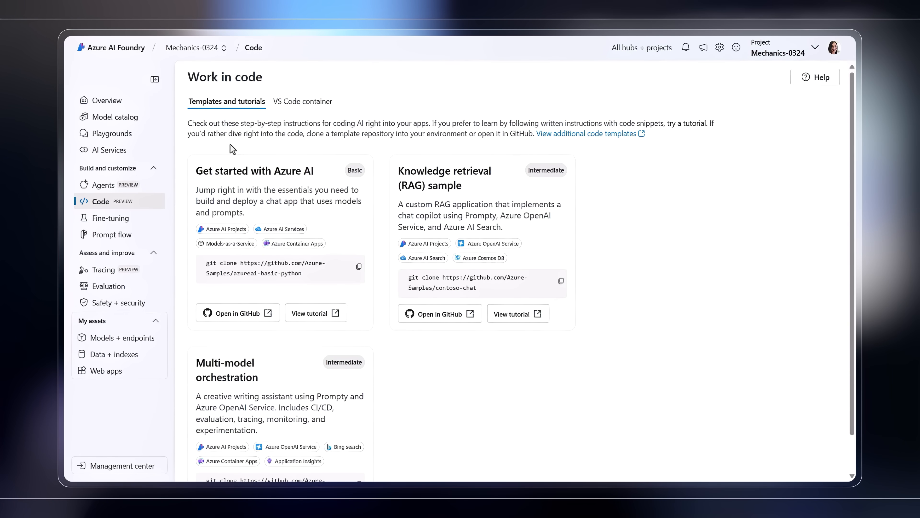
mouse_move(269, 148)
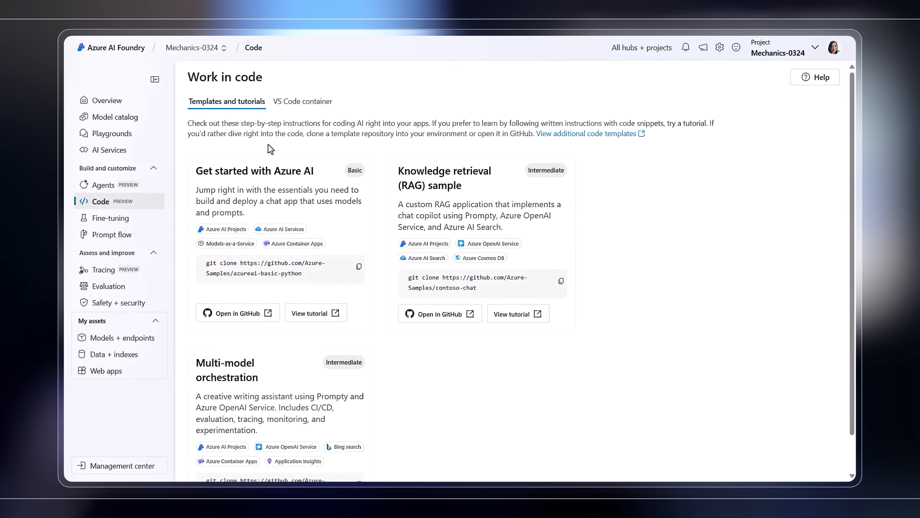
click(303, 101)
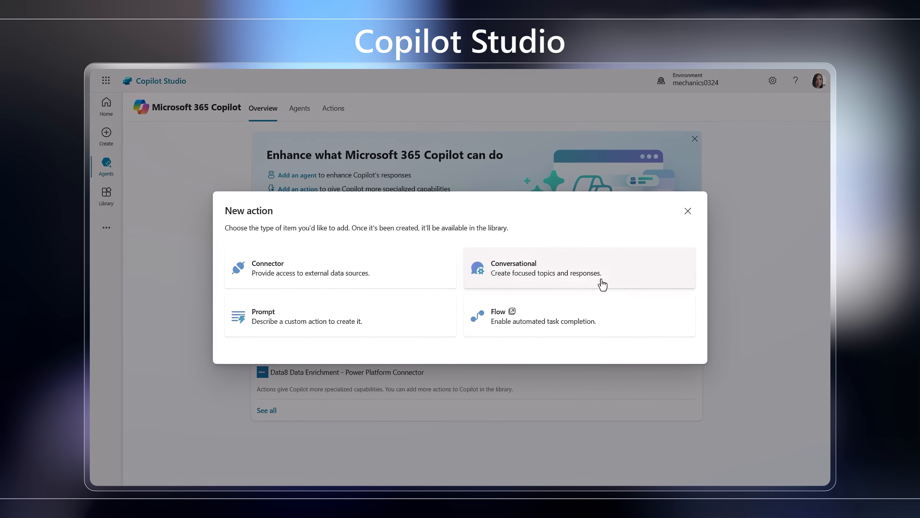
Choose the Conversational action type under New action for Microsoft 365 Copilot.
click(294, 267)
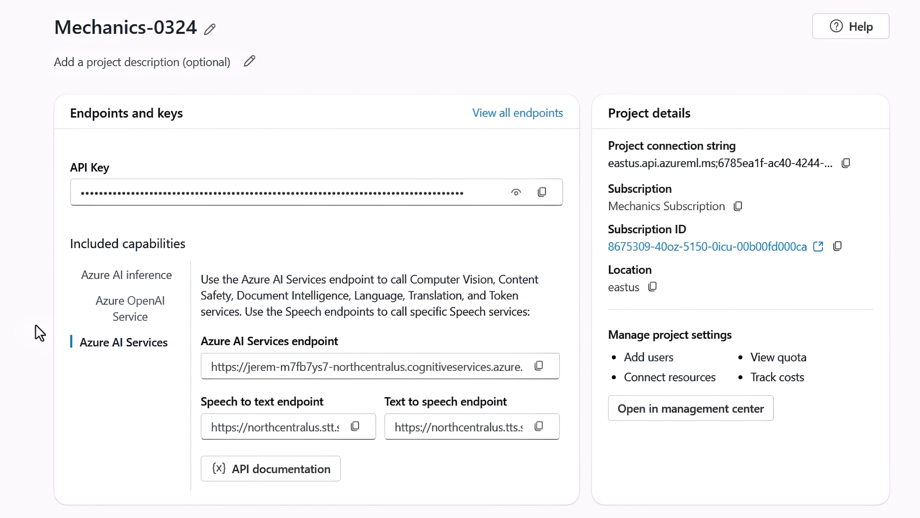
Reveal the project's Azure OpenAI Service endpoint under Included capabilities.
click(130, 309)
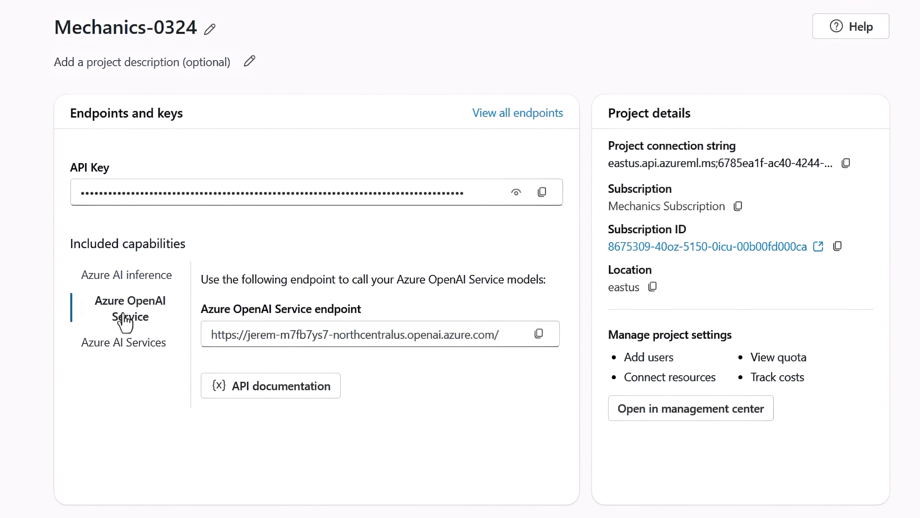
click(126, 274)
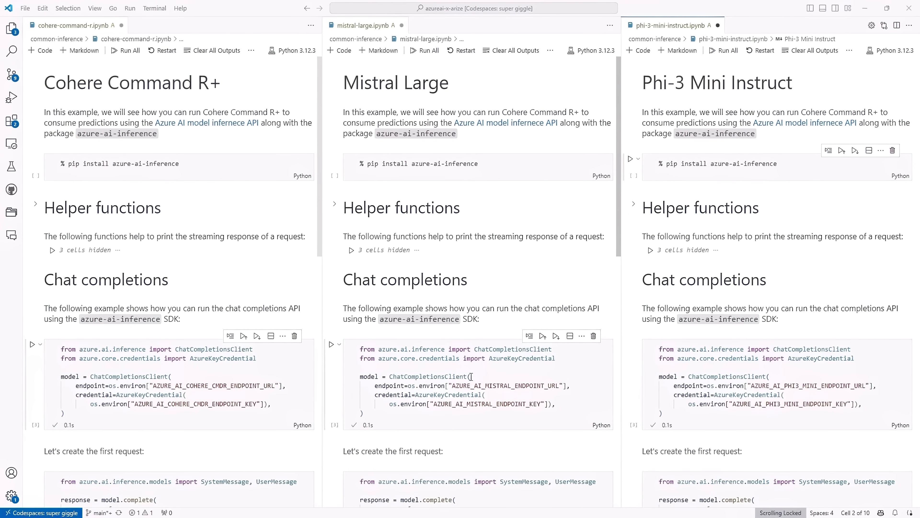
scroll(down, 3)
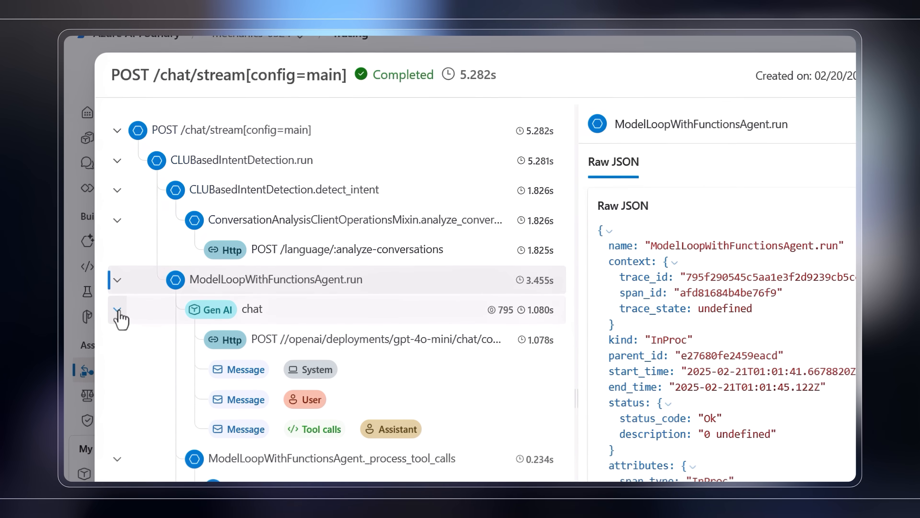
scroll(down, 3)
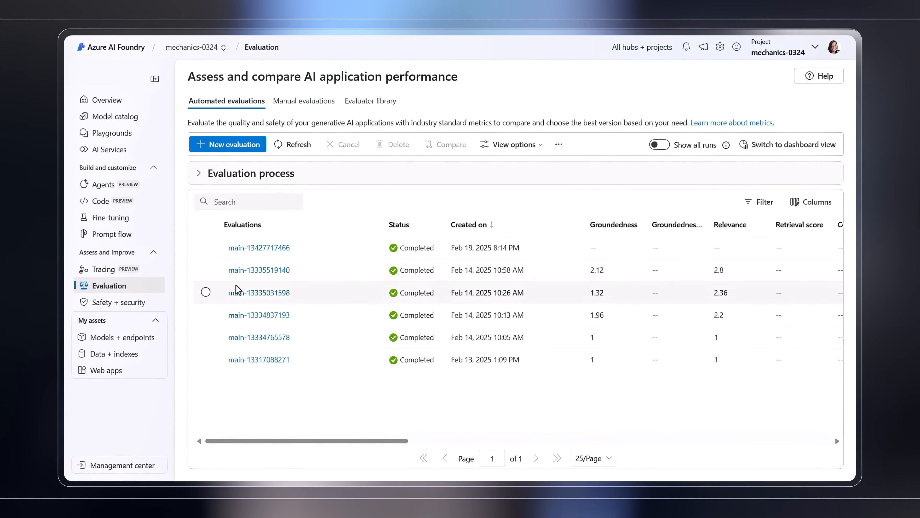
click(259, 269)
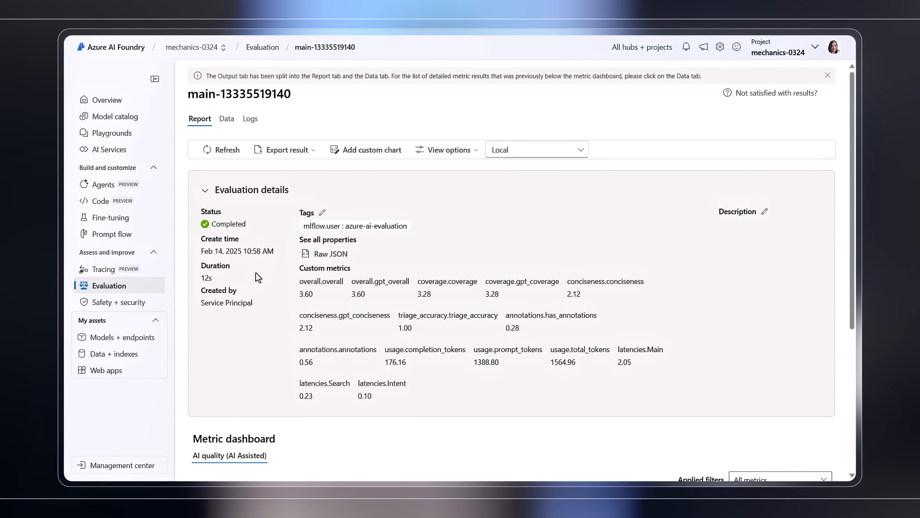
scroll(down, 3)
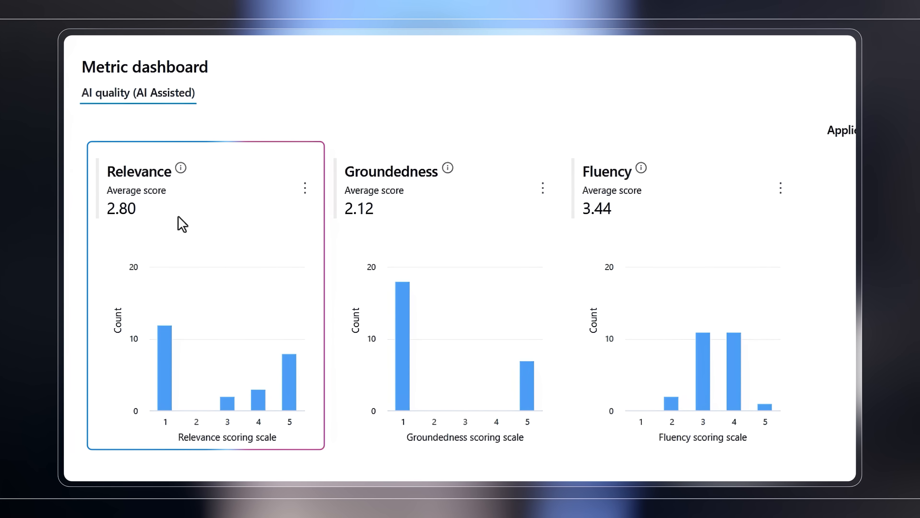
click(443, 293)
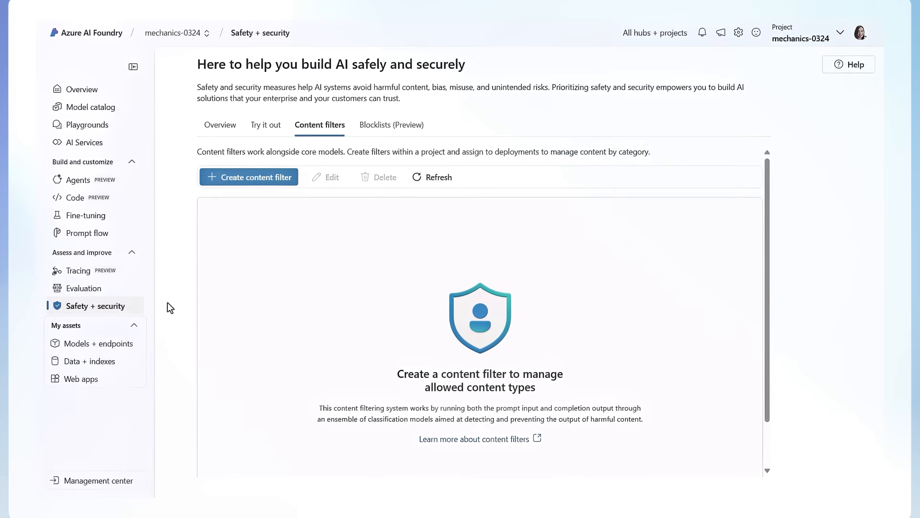
Begin a new content filter, accepting medium input thresholds for violence, hate, sexual and self-harm.
click(134, 66)
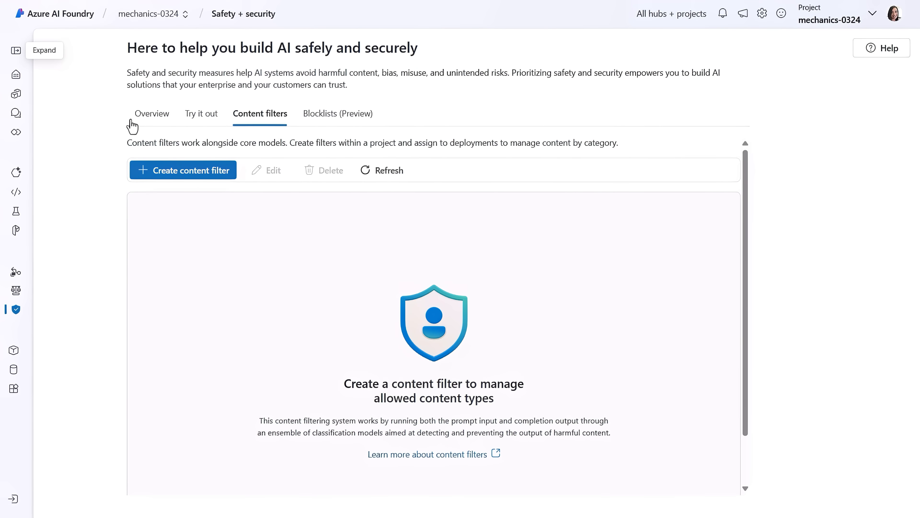
click(183, 170)
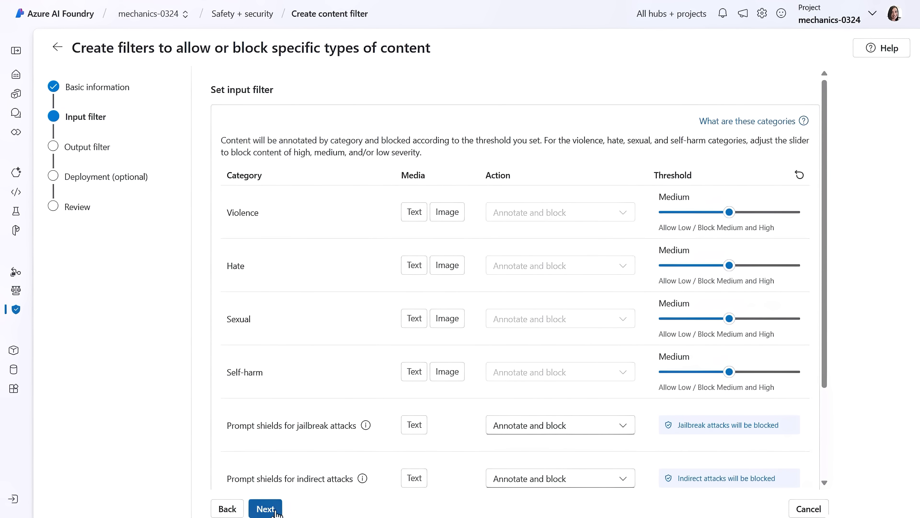
click(264, 508)
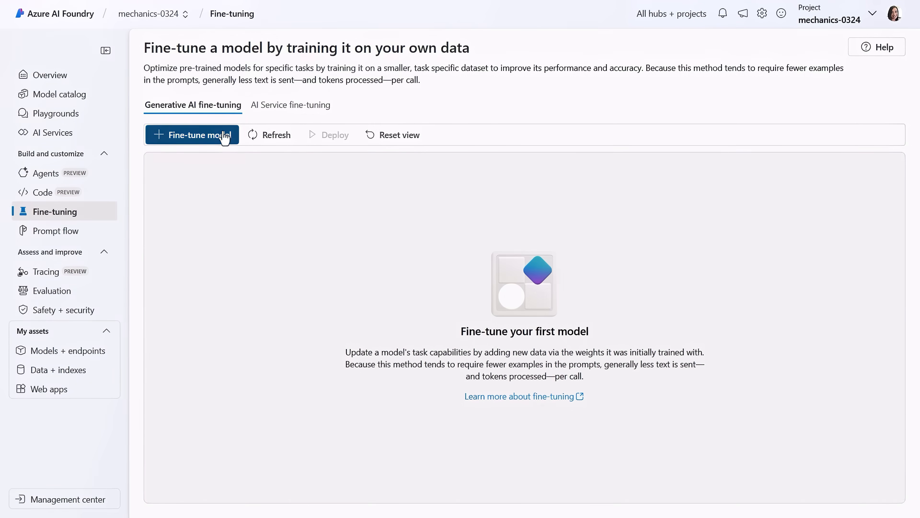
Begin a fine-tuning job for gpt-4o-mini and proceed to the training data step.
click(192, 134)
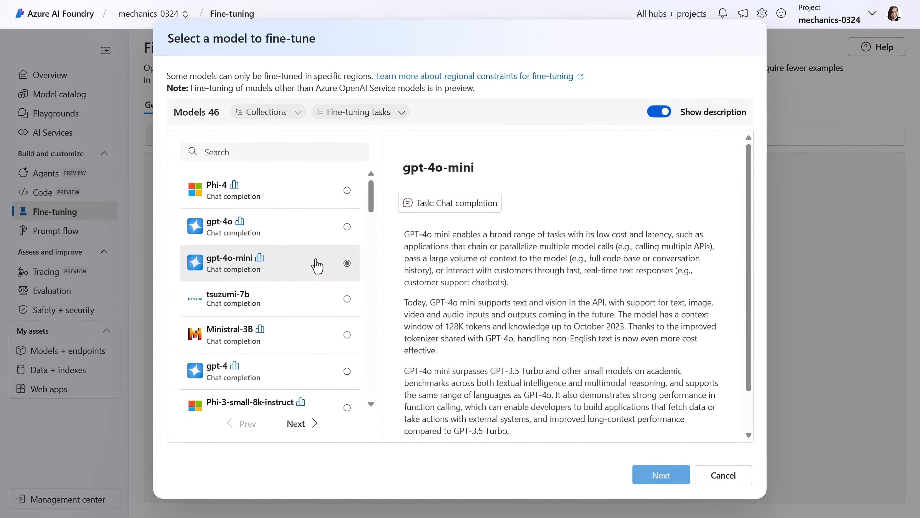
click(661, 474)
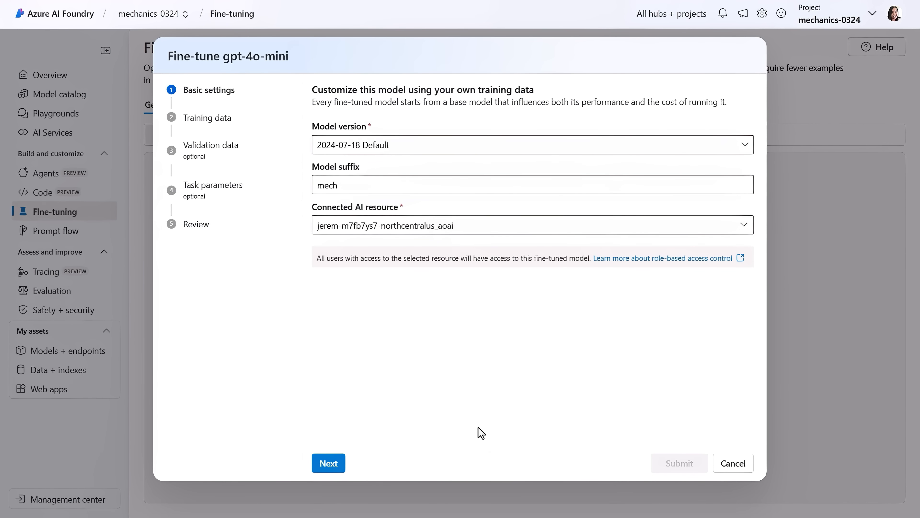
click(328, 462)
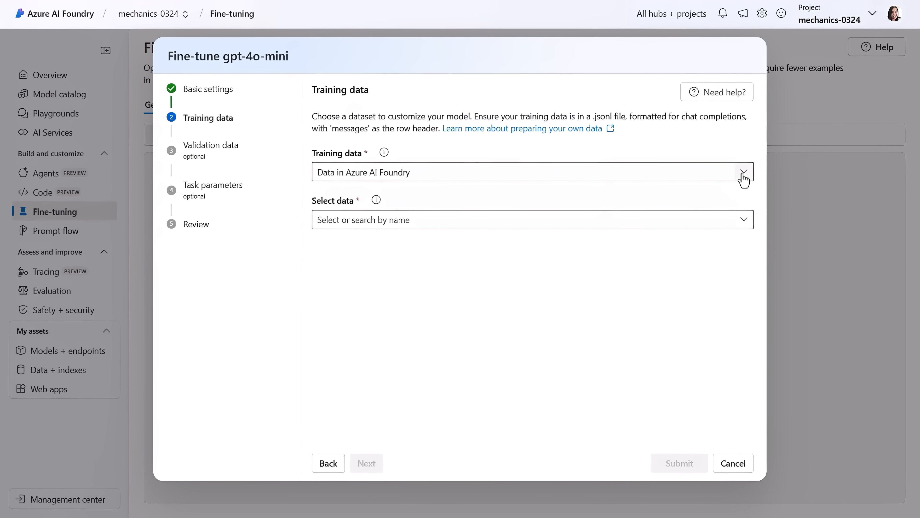
Upload total.jsonl from the computer as the training data.
click(744, 172)
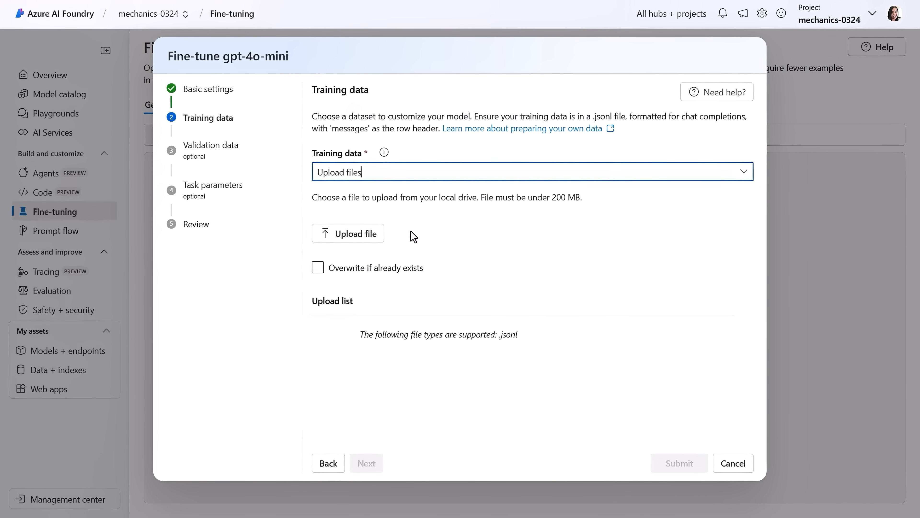
click(348, 233)
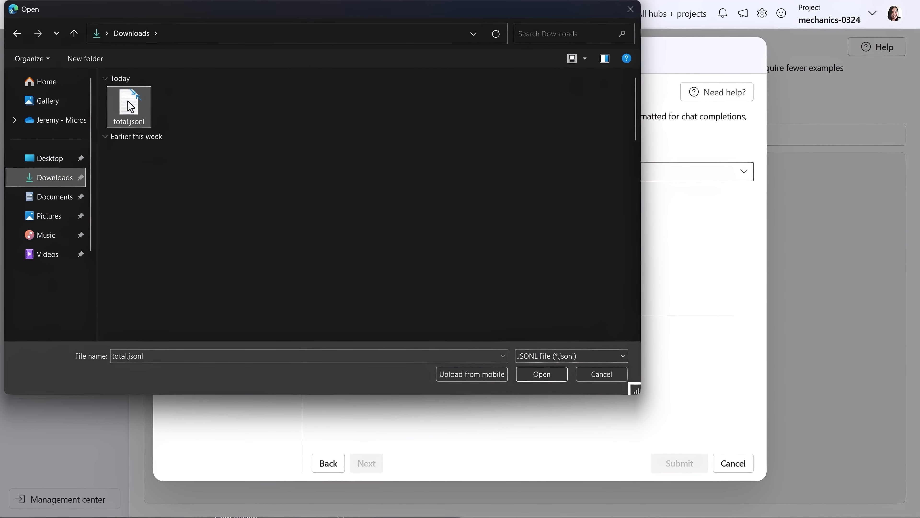
click(540, 374)
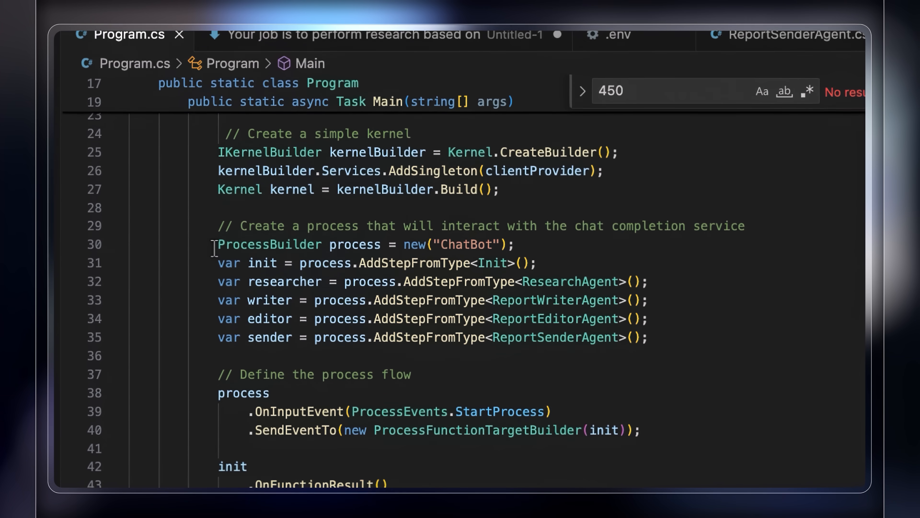
scroll(down, 3)
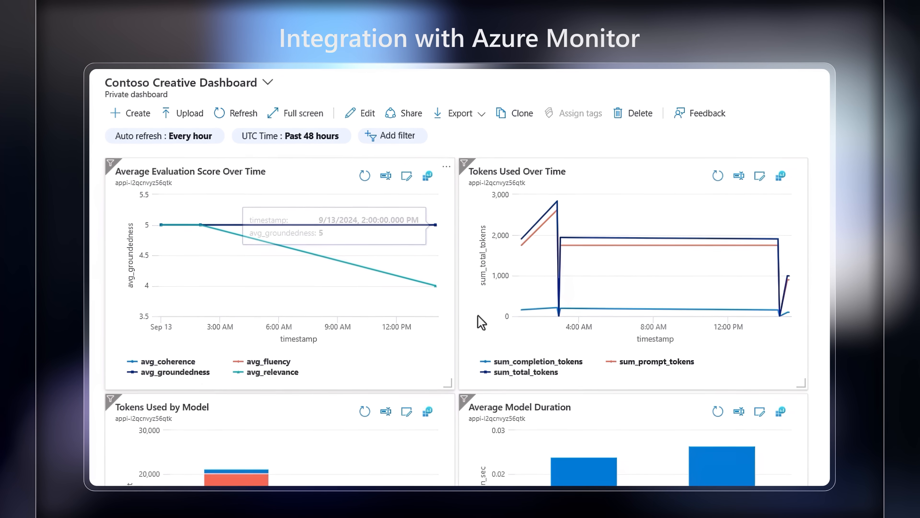
Scroll through the Contoso Creative Dashboard and the mechanics-0324 management overview.
scroll(down, 3)
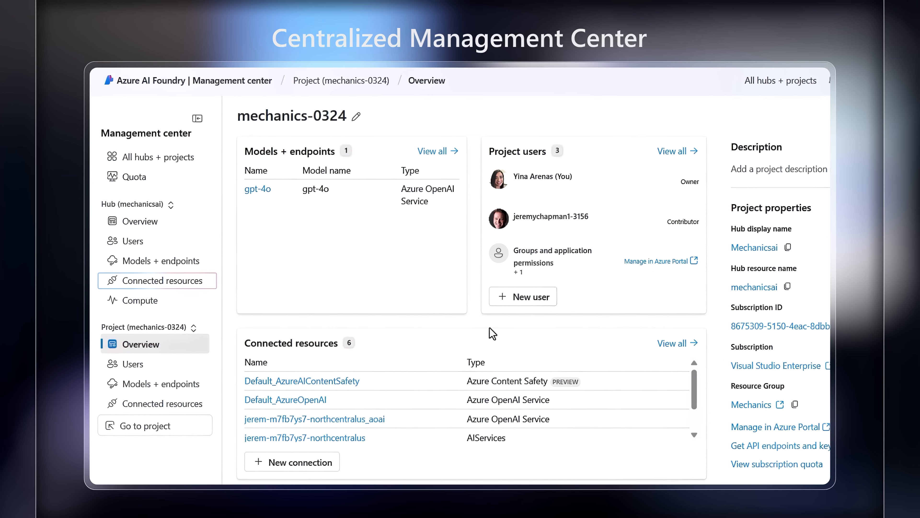
scroll(down, 3)
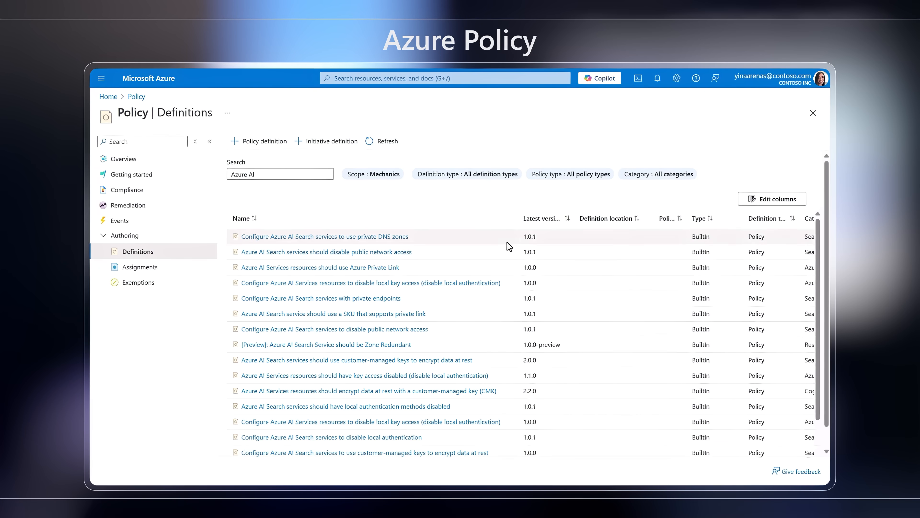
mouse_move(492, 437)
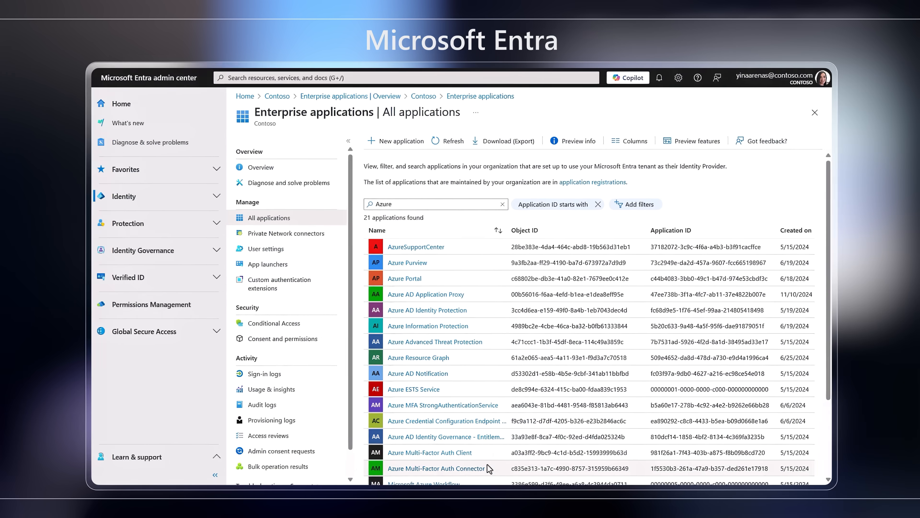
mouse_move(497, 295)
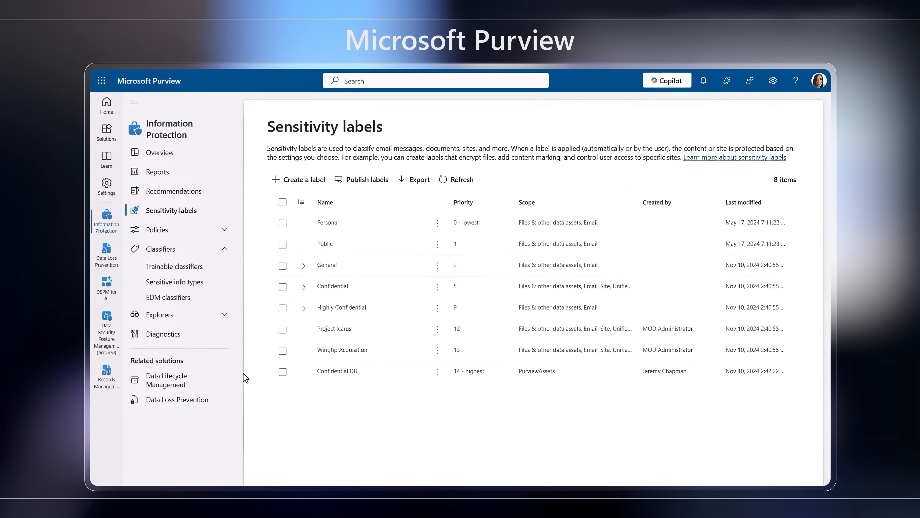
Review the Azure AI policy definitions before Entra apps and Purview labels.
click(174, 281)
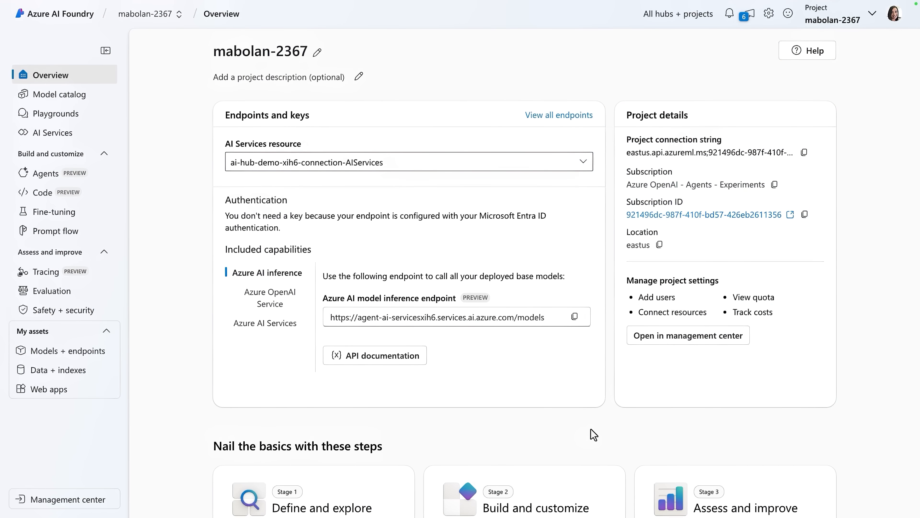
mouse_move(46, 172)
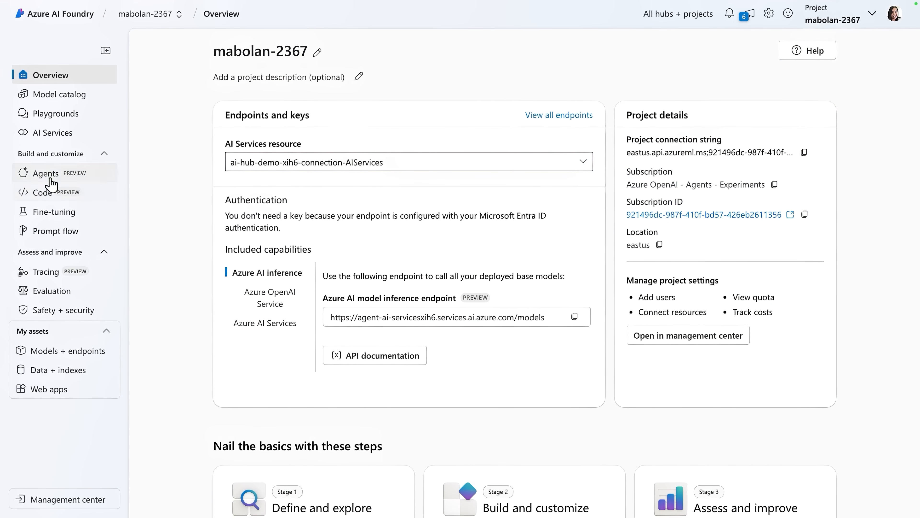
List the mabolan-2367 project's agents and create a new agent.
click(45, 173)
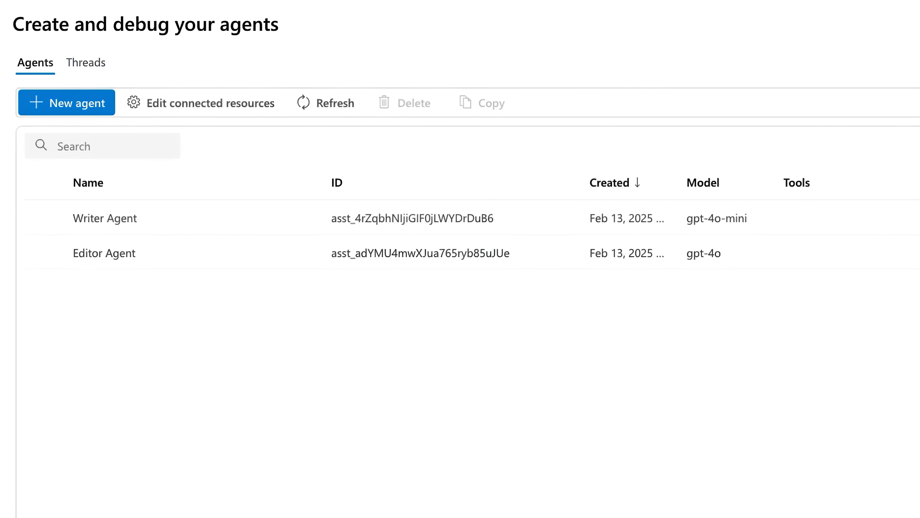
mouse_move(63, 115)
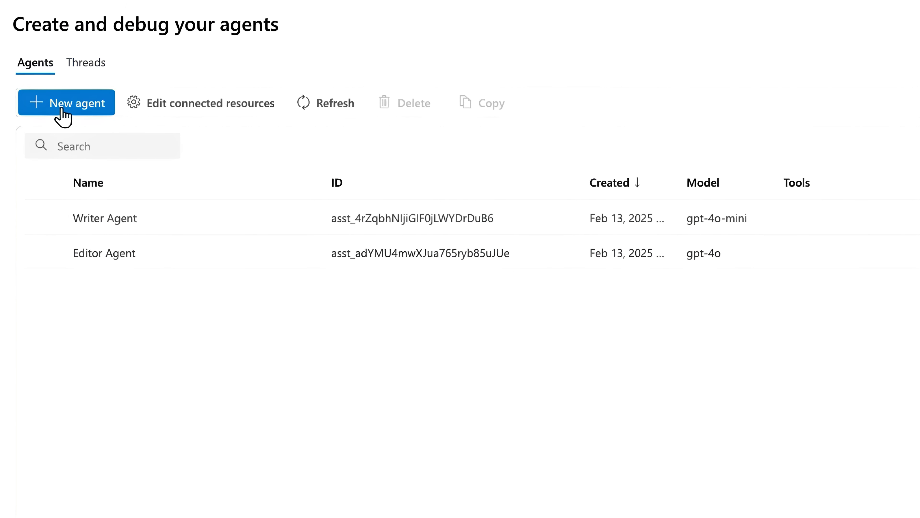
click(67, 102)
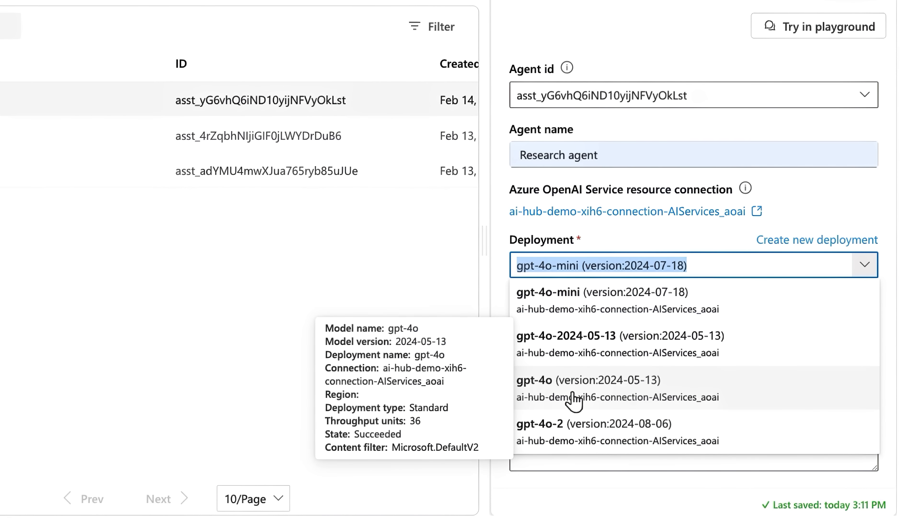
mouse_move(607, 402)
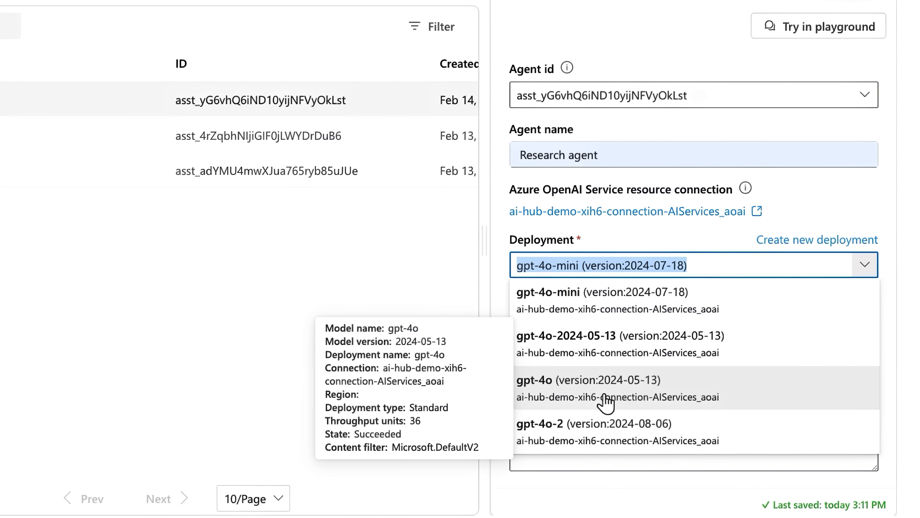
Switch the Research agent to the gpt-4o deployment.
click(595, 379)
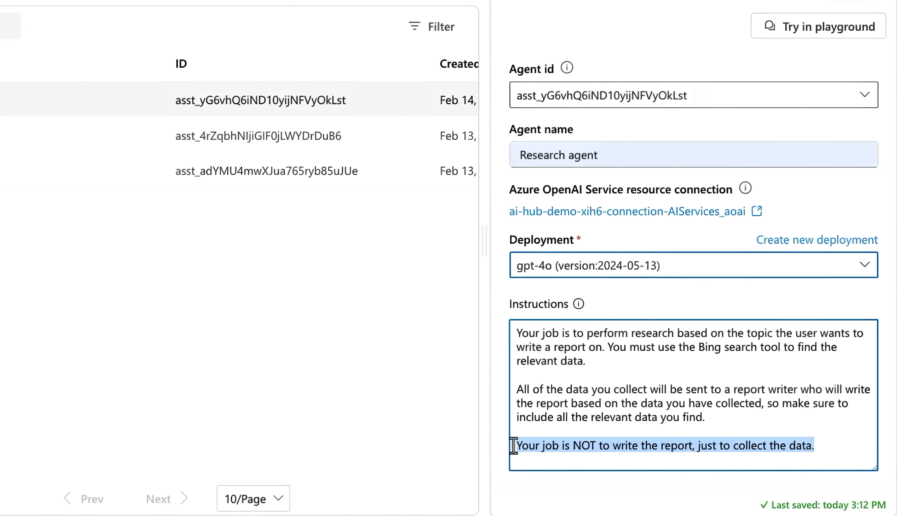
Add Grounding with Bing Search knowledge via the BINGRESOURCENAME connection.
scroll(down, 3)
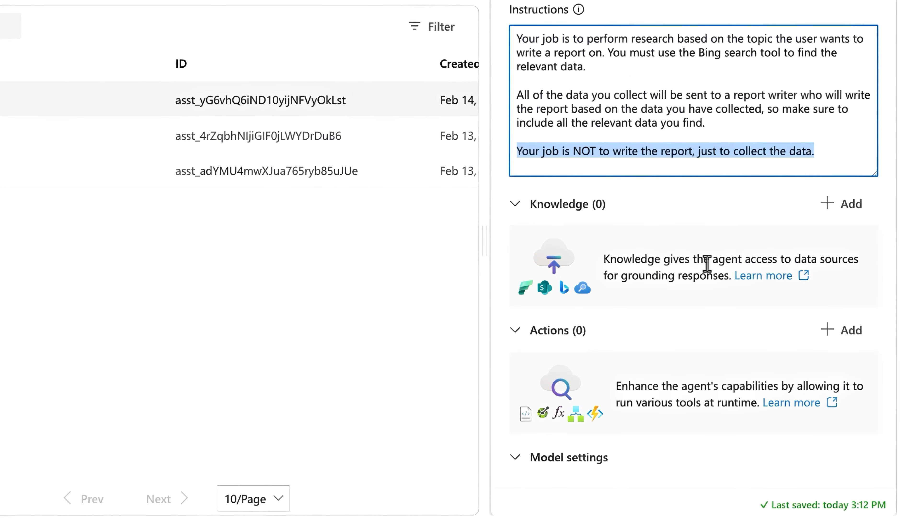
click(849, 204)
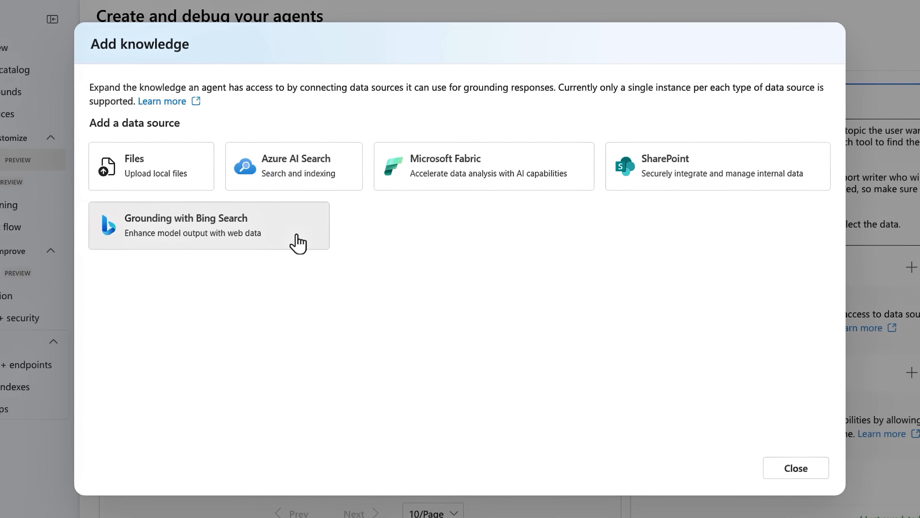
click(209, 225)
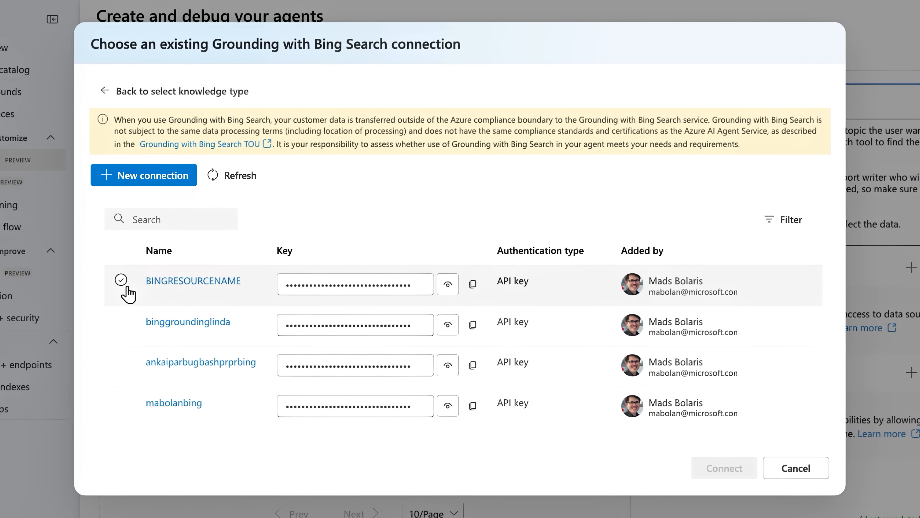
click(120, 280)
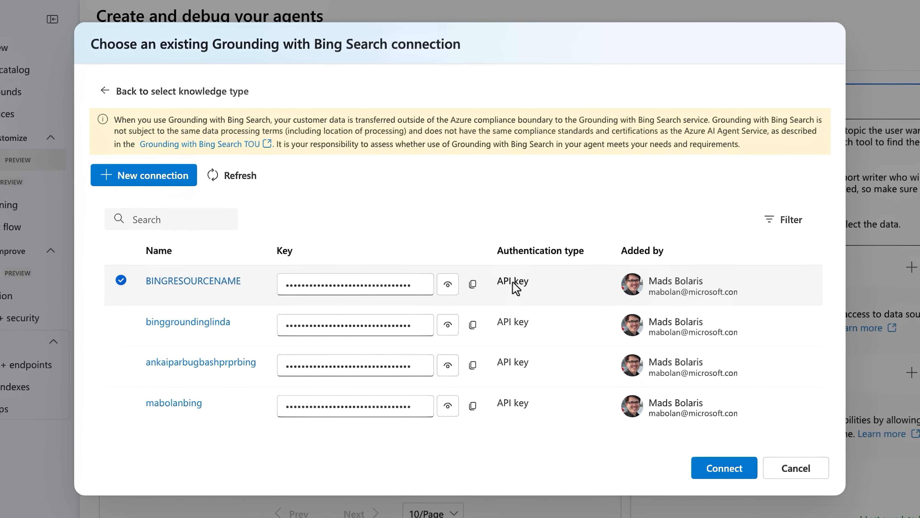
click(724, 467)
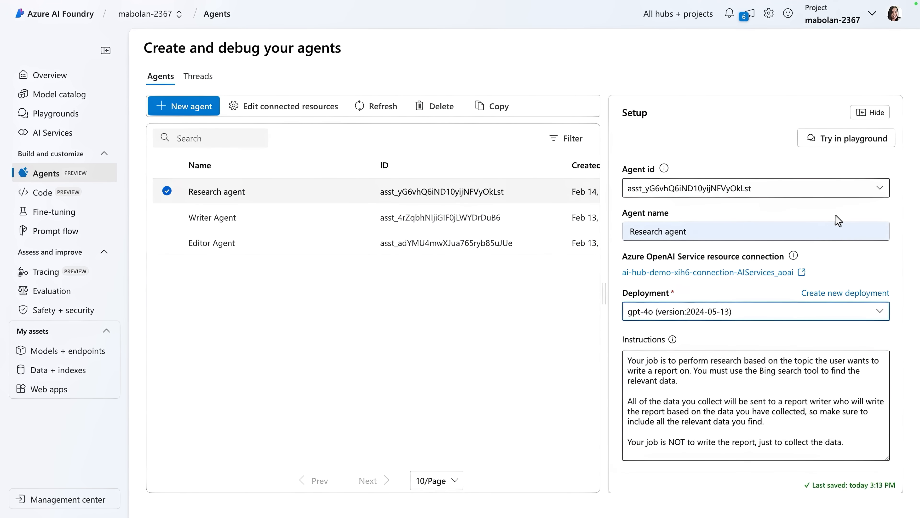
Ask the Research agent 'What is dot net' in the playground and read its cited answer.
click(847, 139)
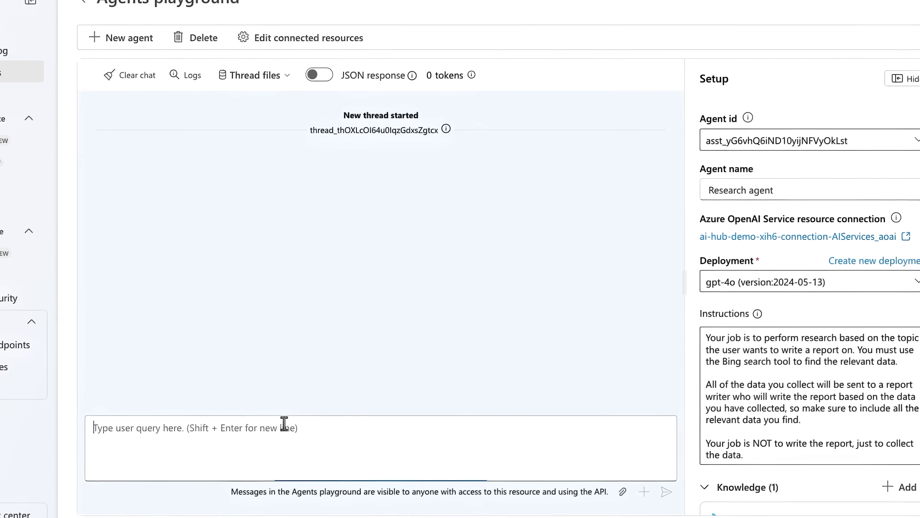
click(667, 491)
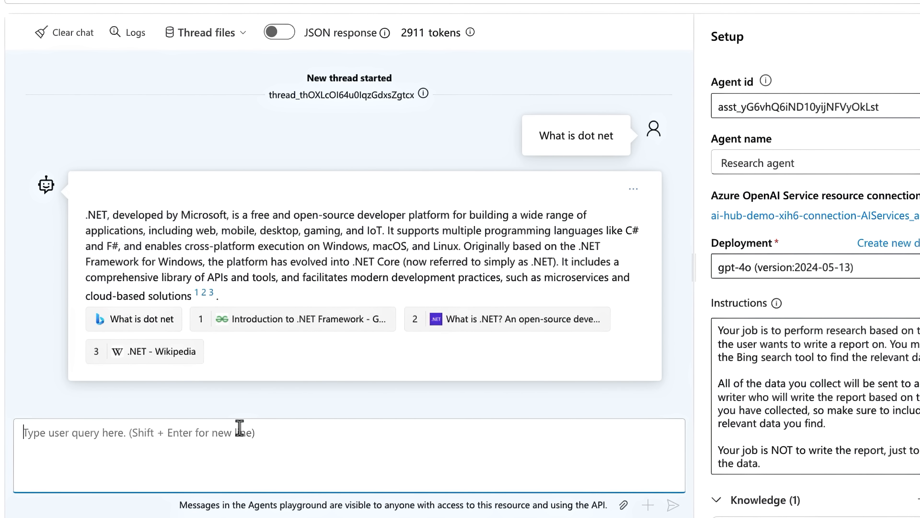
mouse_move(543, 284)
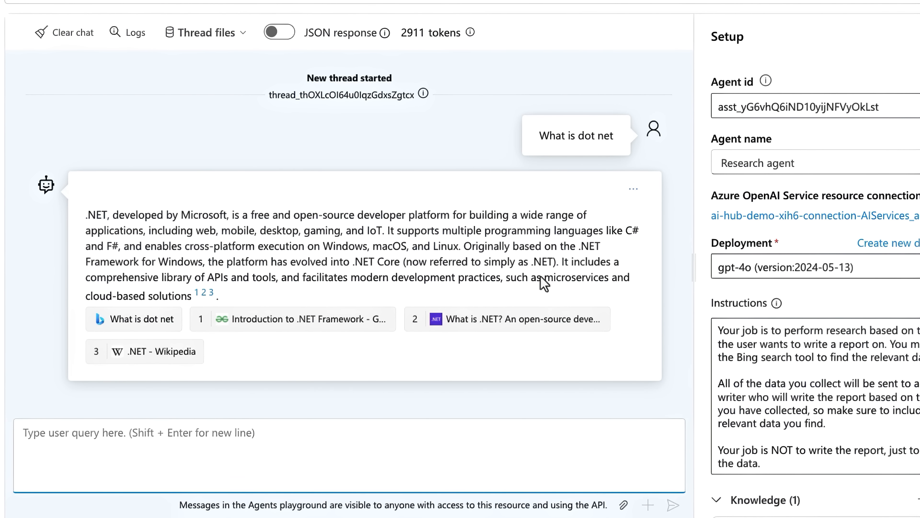
mouse_move(623, 320)
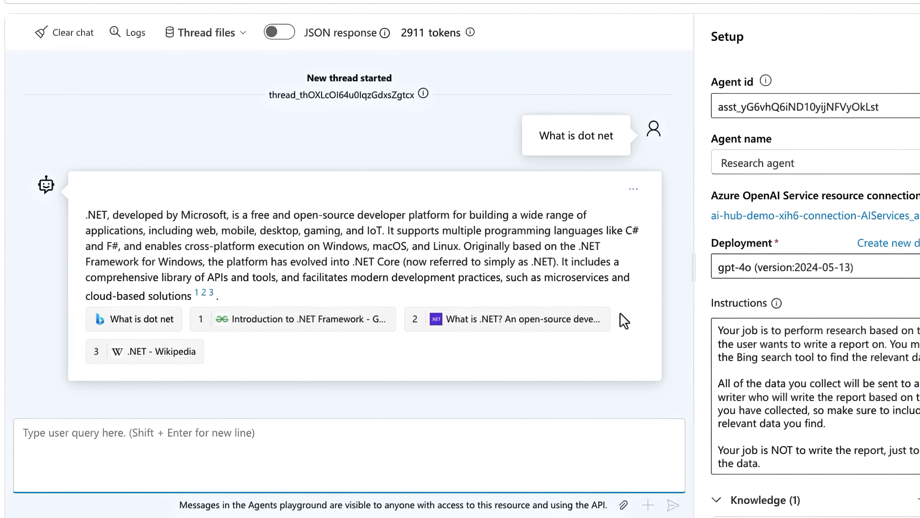
scroll(down, 3)
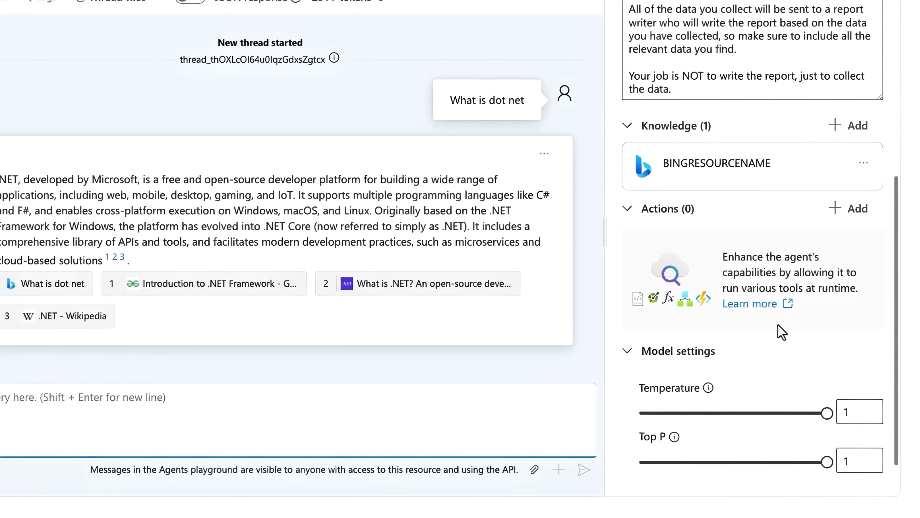
click(847, 209)
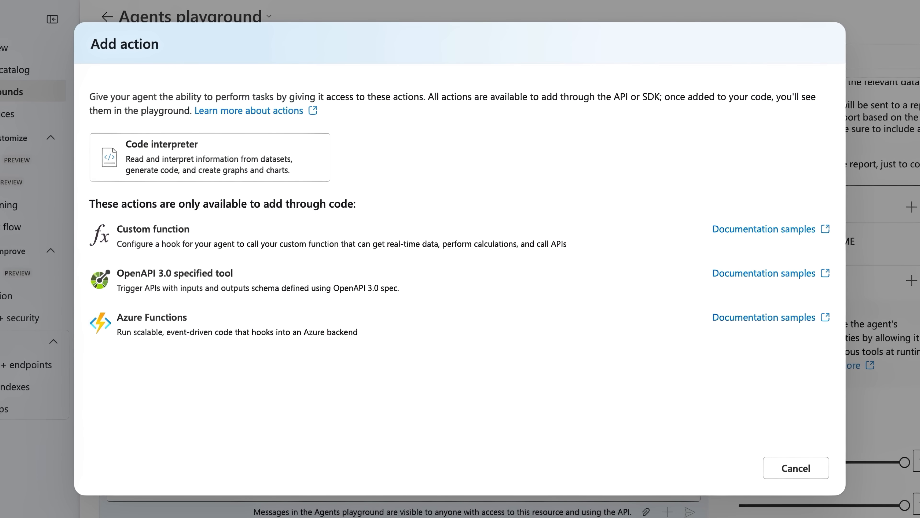
click(795, 468)
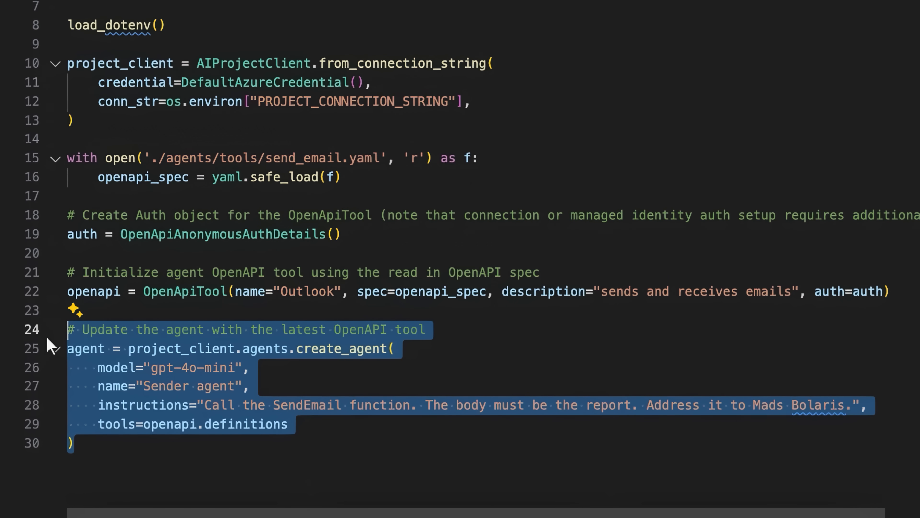
Review sender_agent.py, highlighting the Outlook tool name in the agent code.
click(117, 367)
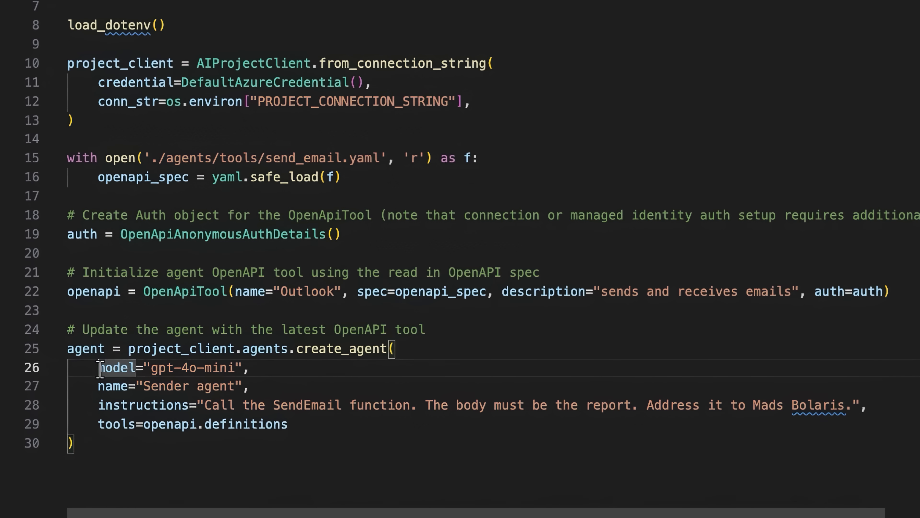
mouse_move(307, 292)
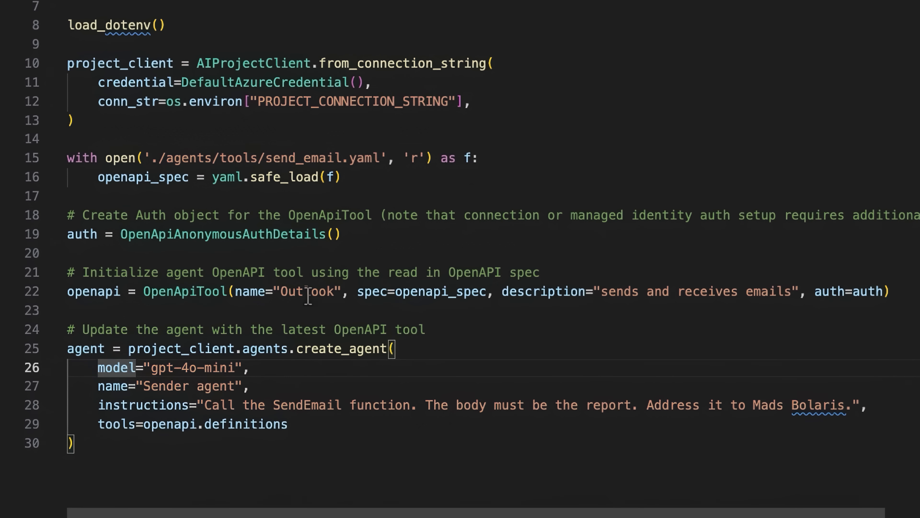
double_click(307, 291)
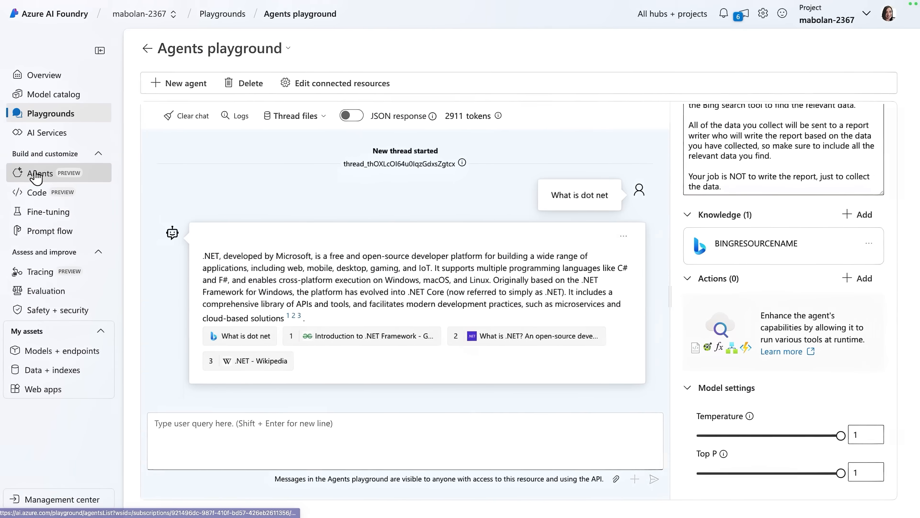
Return from the playground to the project's agents list.
click(40, 173)
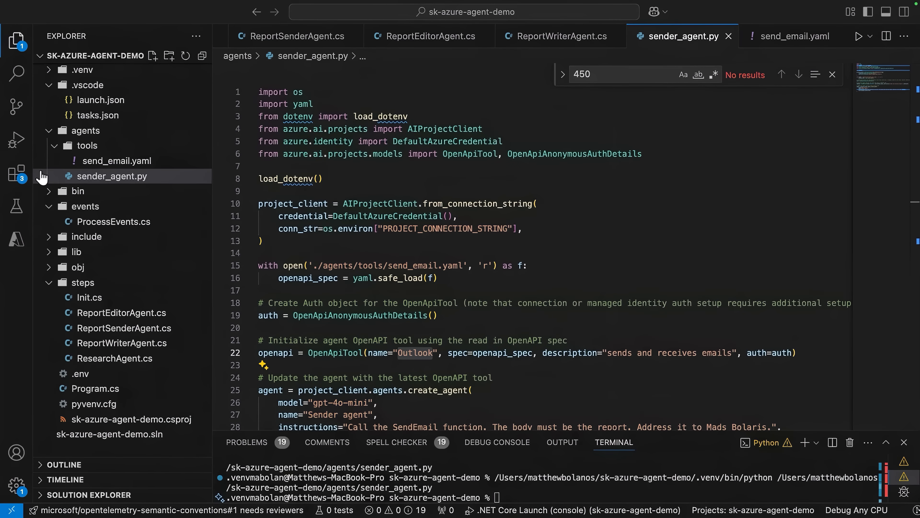
Scroll through Program.cs's ProcessBuilder steps and event flow definitions.
click(94, 388)
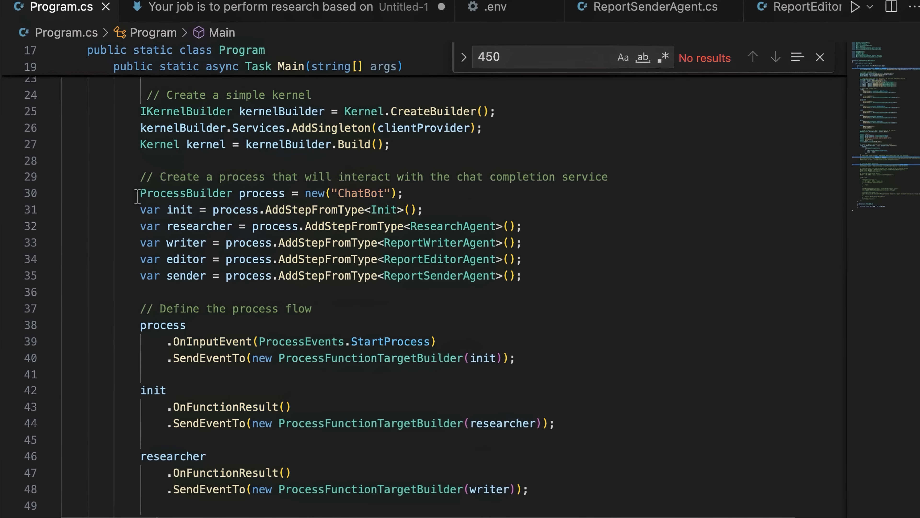
scroll(down, 3)
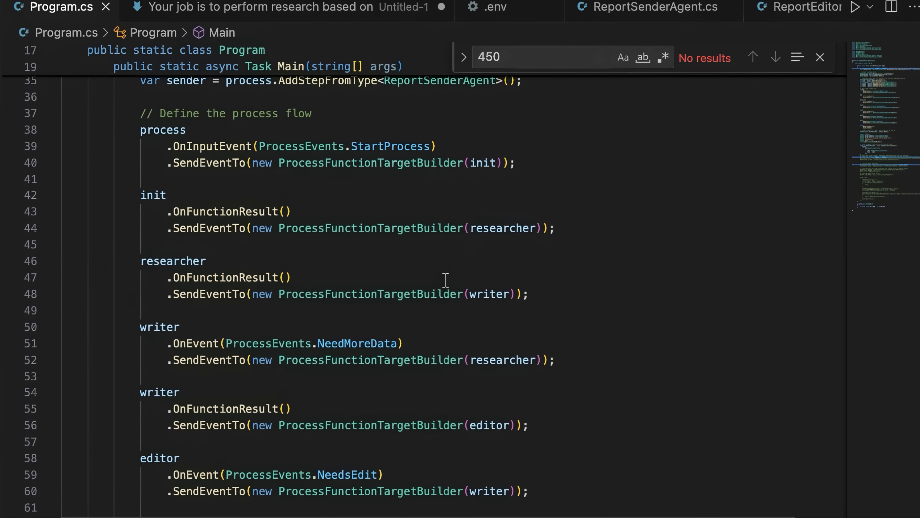
scroll(down, 3)
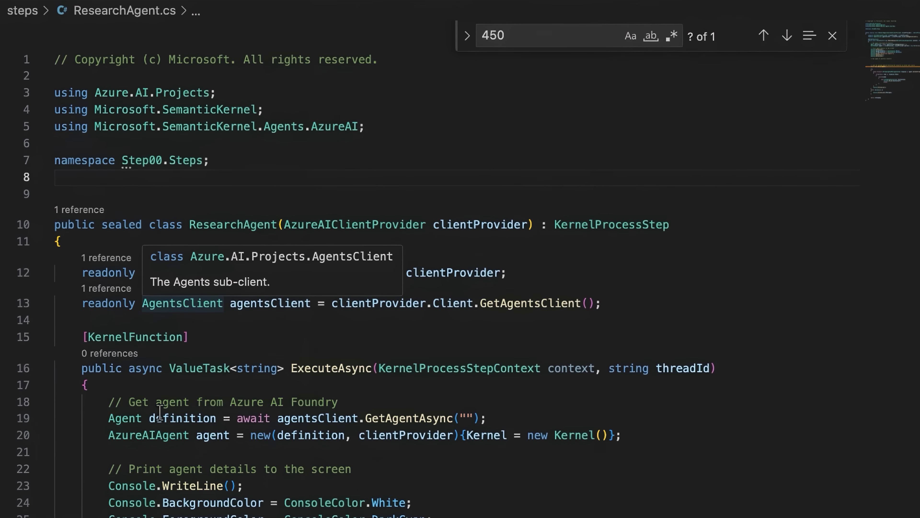
Paste agent ID asst_yG6vhQ6iND10yijNFVyOkLst into GetAgentAsync("") in ResearchAgent.cs.
scroll(down, 3)
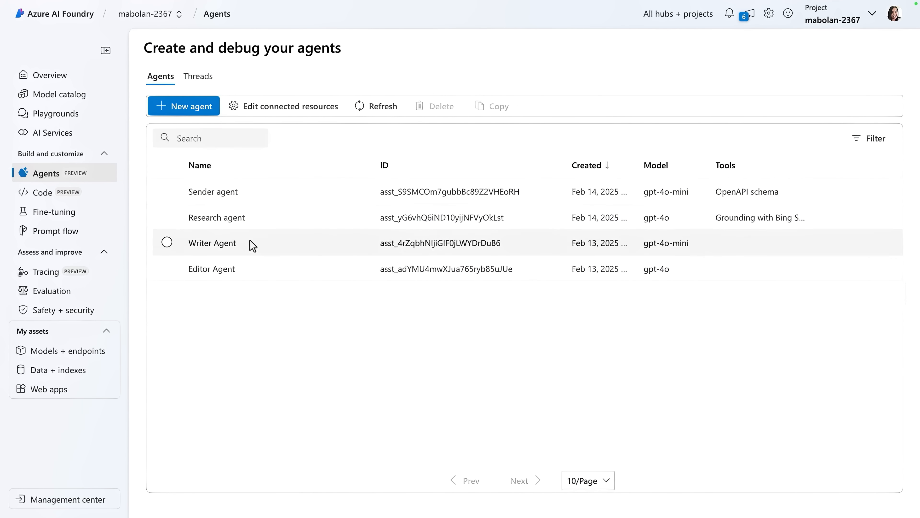
click(216, 217)
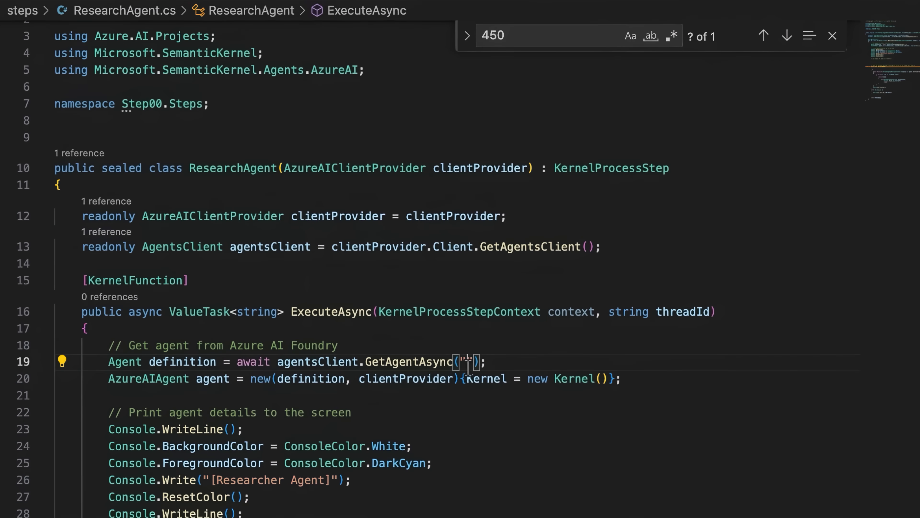
text(asst_yG6vhQ6iND10yijNFVyOkLst)
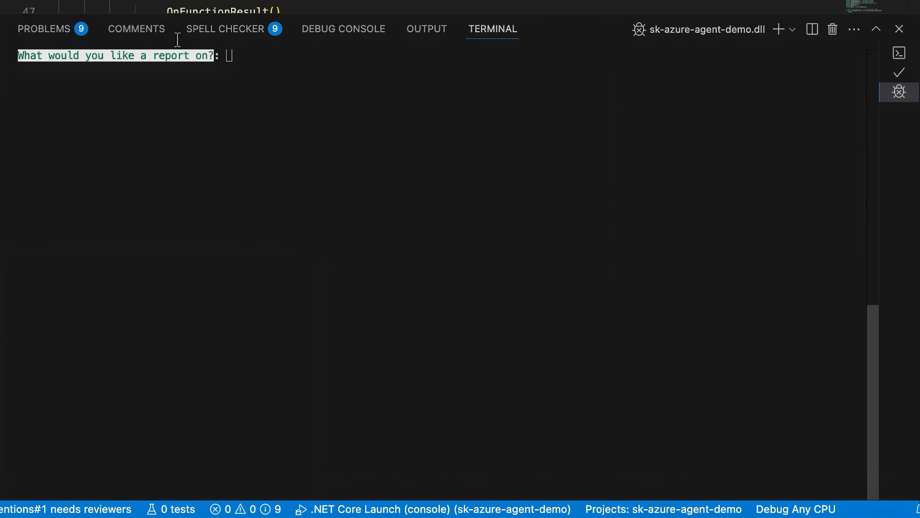
Enter 'Python, the snake' as the report topic at the terminal prompt.
text(Python)
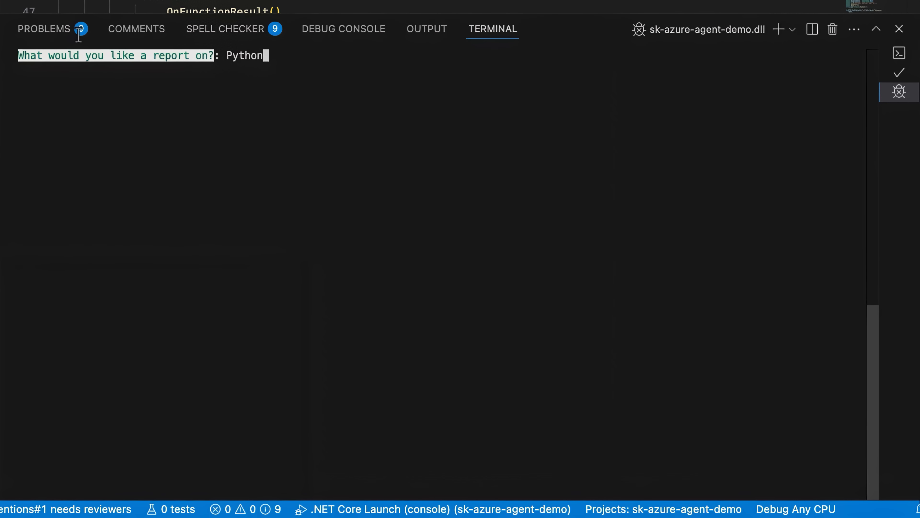
text(, the snake)
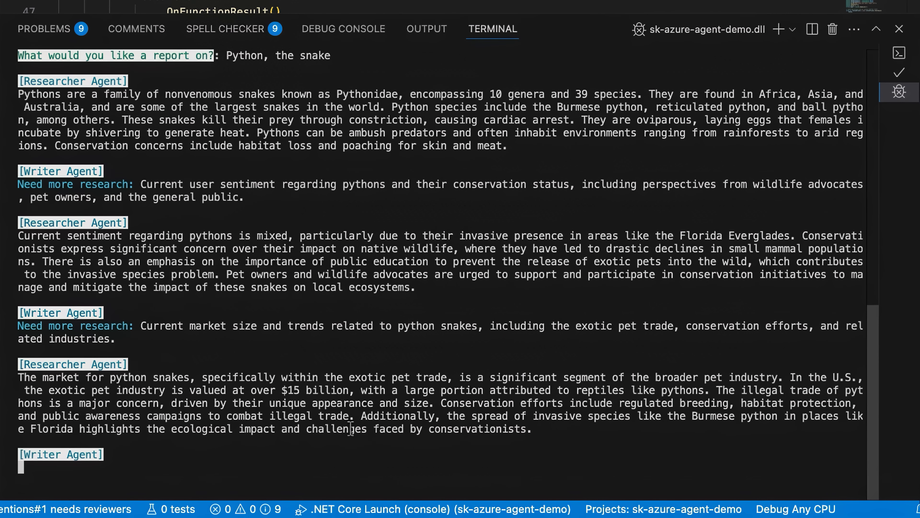
Scroll the terminal to follow the Writer's report and the Editor's Approved verdict.
scroll(down, 3)
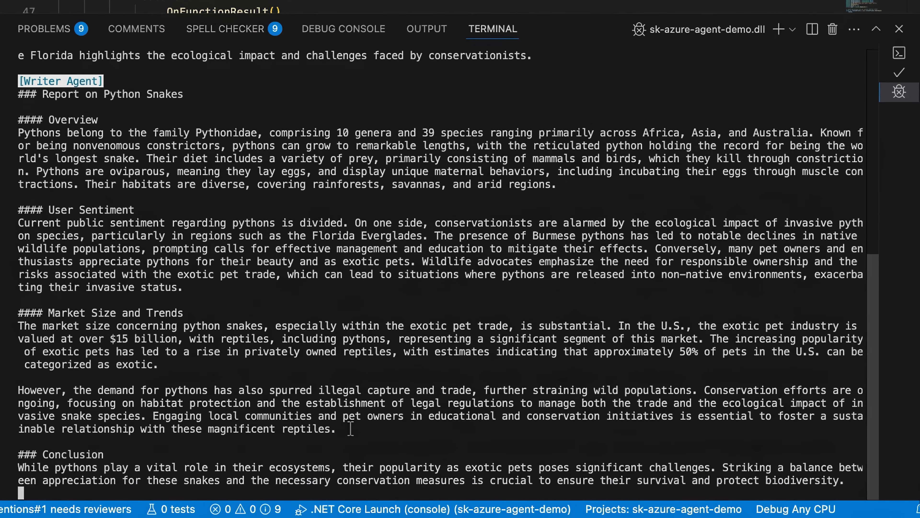
scroll(down, 3)
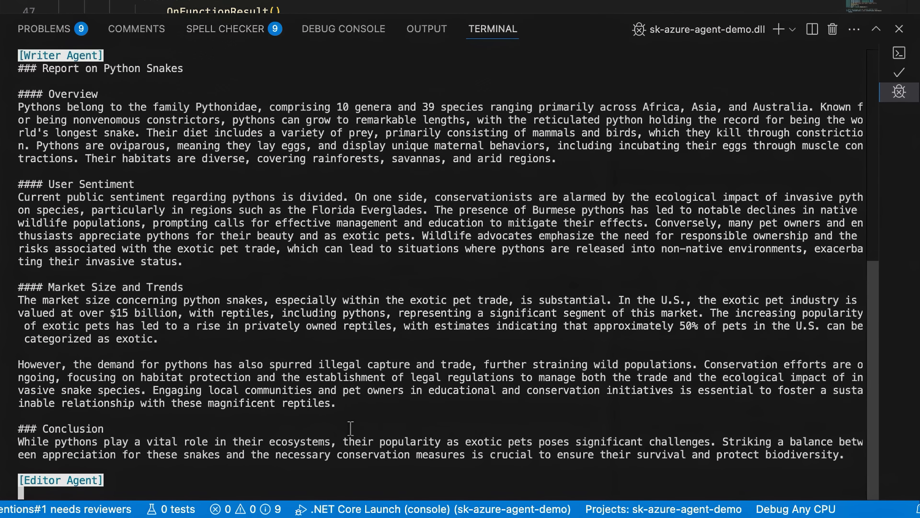
scroll(down, 3)
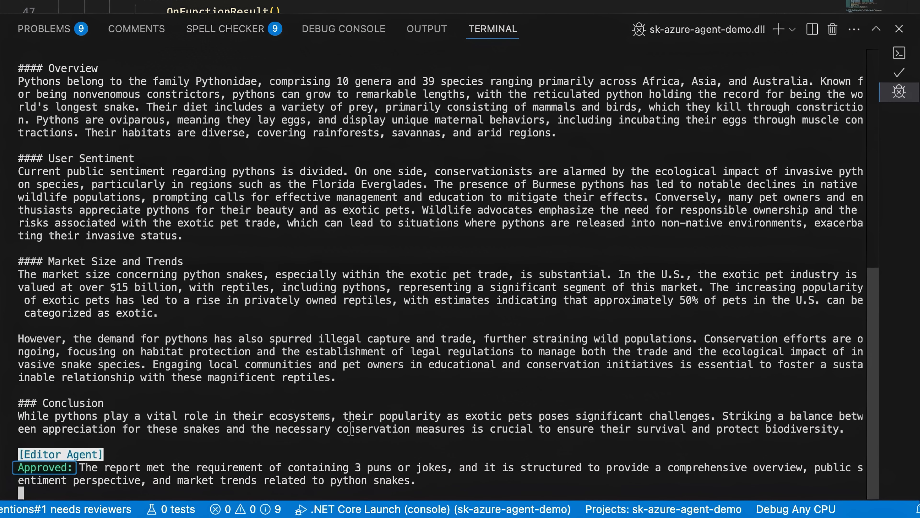
scroll(down, 3)
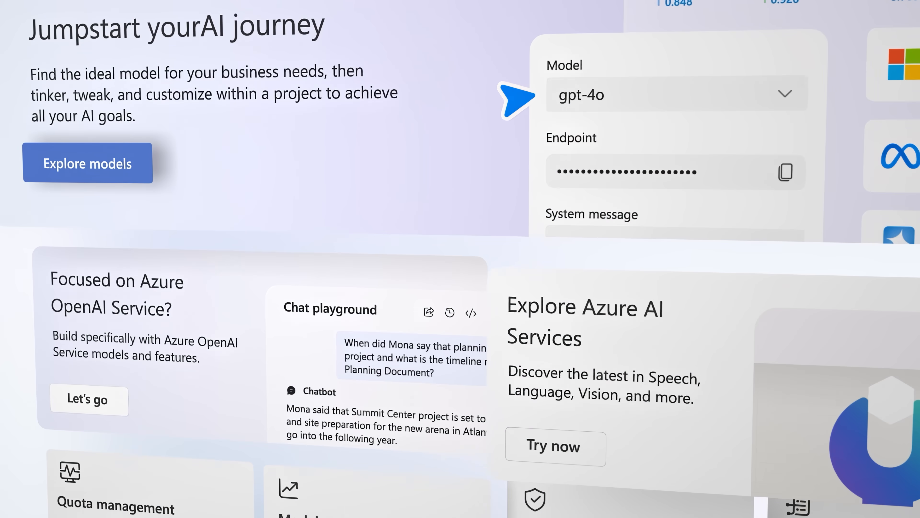
scroll(down, 3)
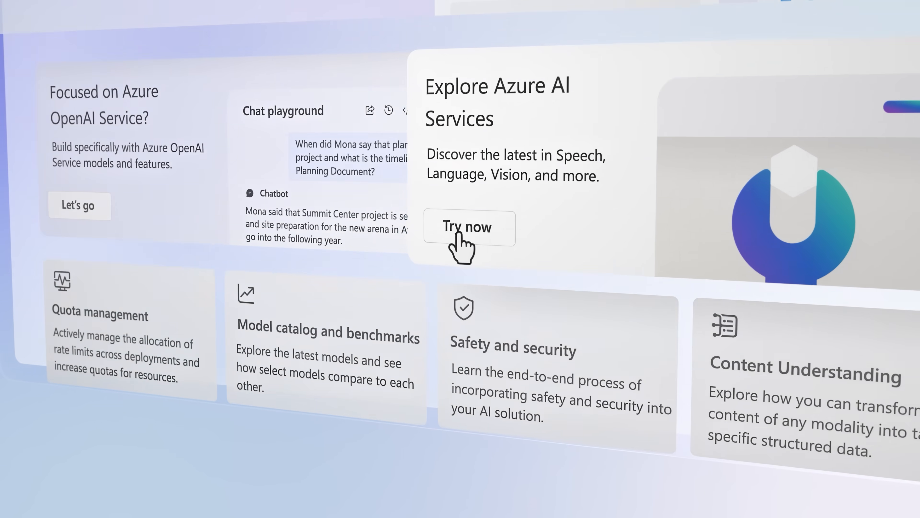
click(466, 228)
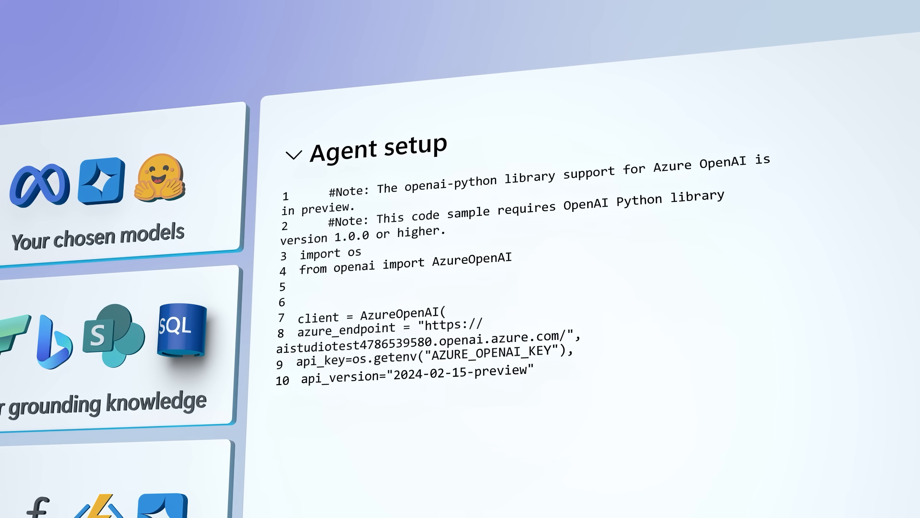
scroll(down, 3)
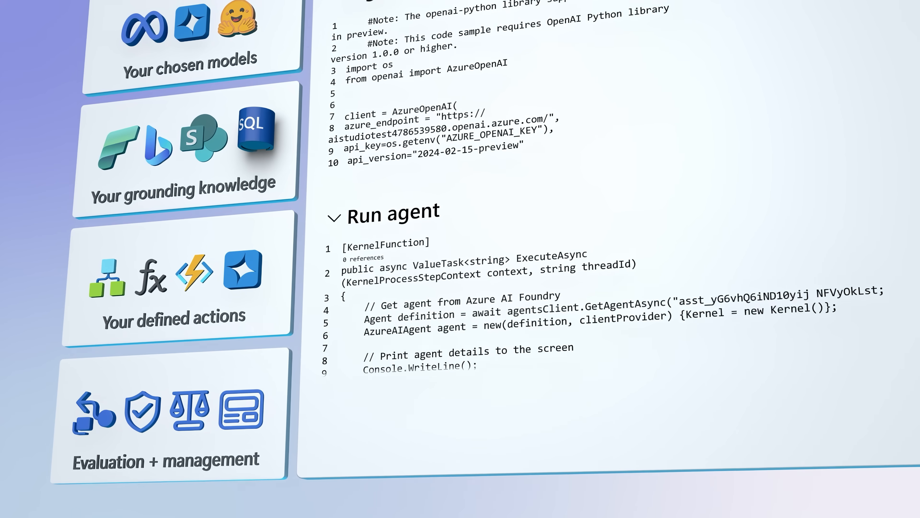